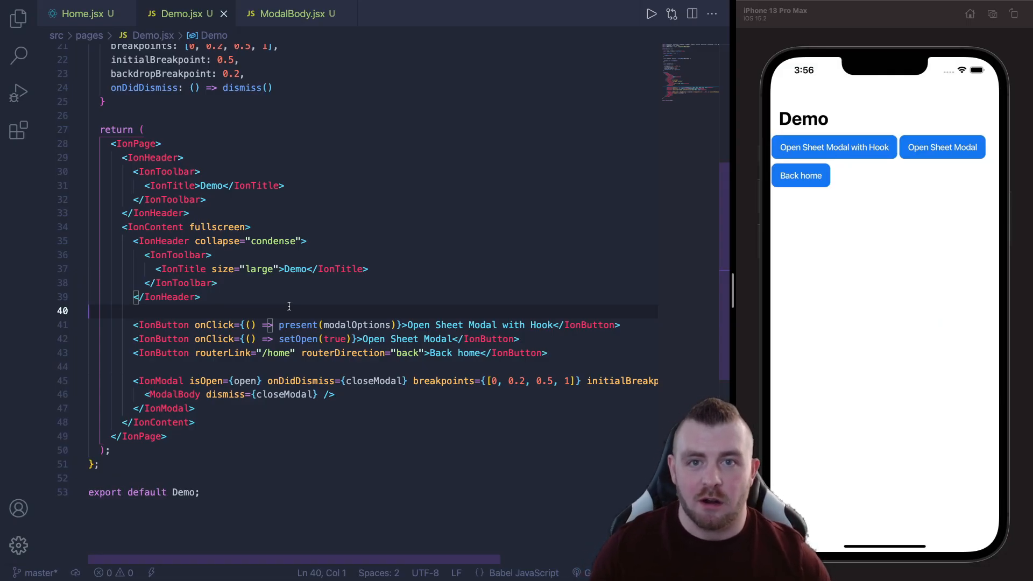
mouse_move(799, 204)
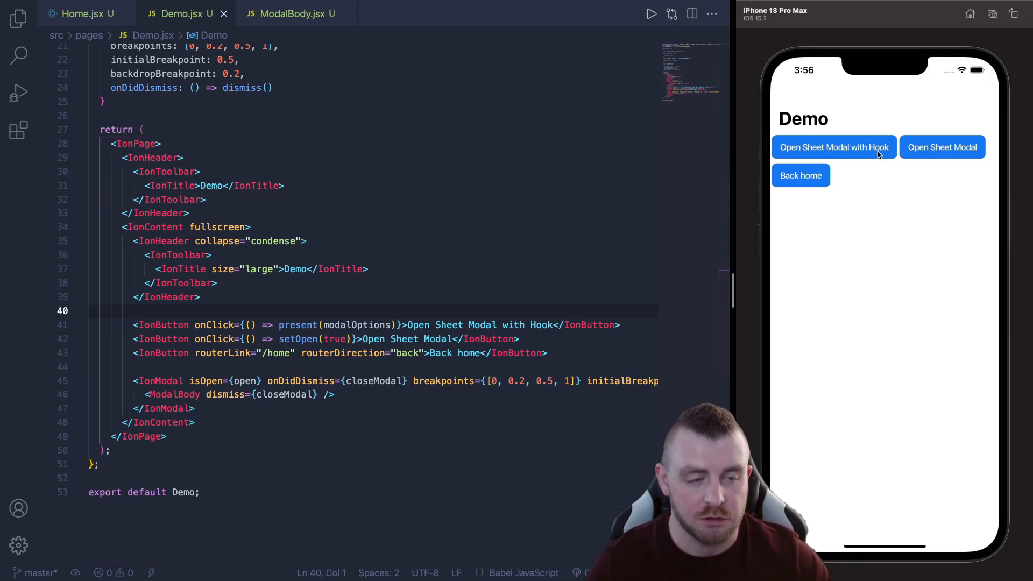
mouse_move(849, 161)
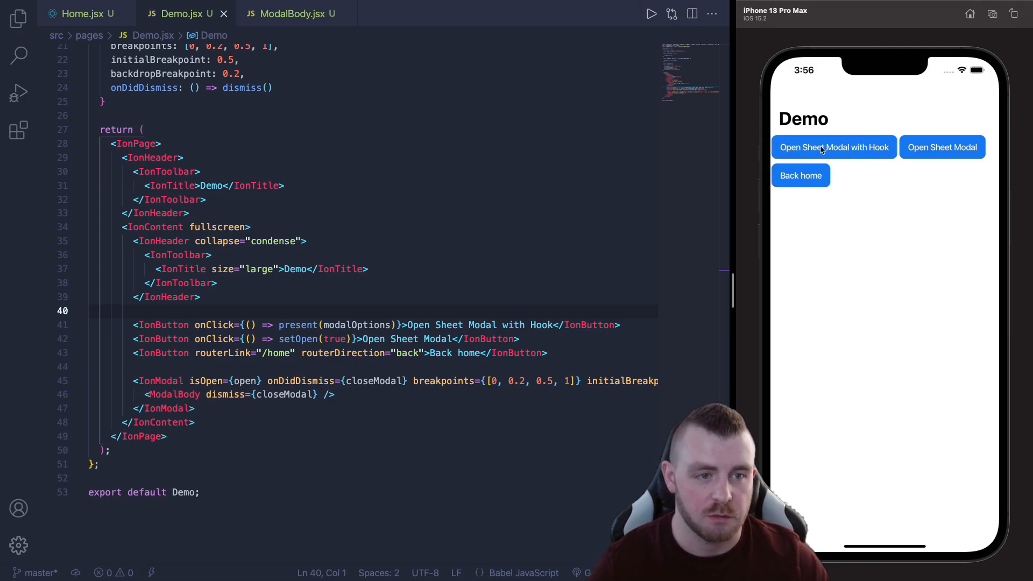
- Try the hook sheet modal and the state sheet modal in the simulator, then go back home
click(833, 147)
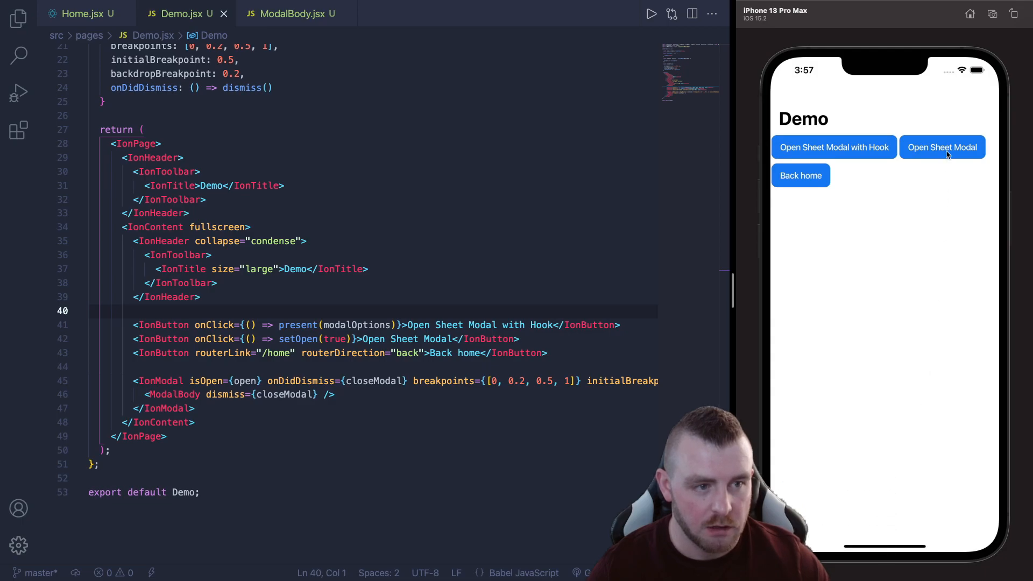
click(941, 147)
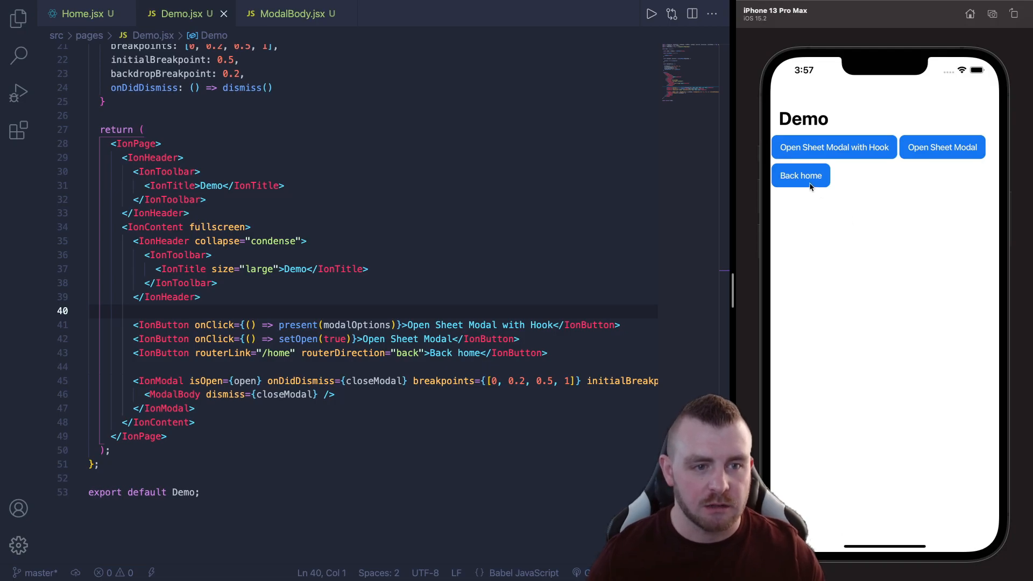
click(801, 175)
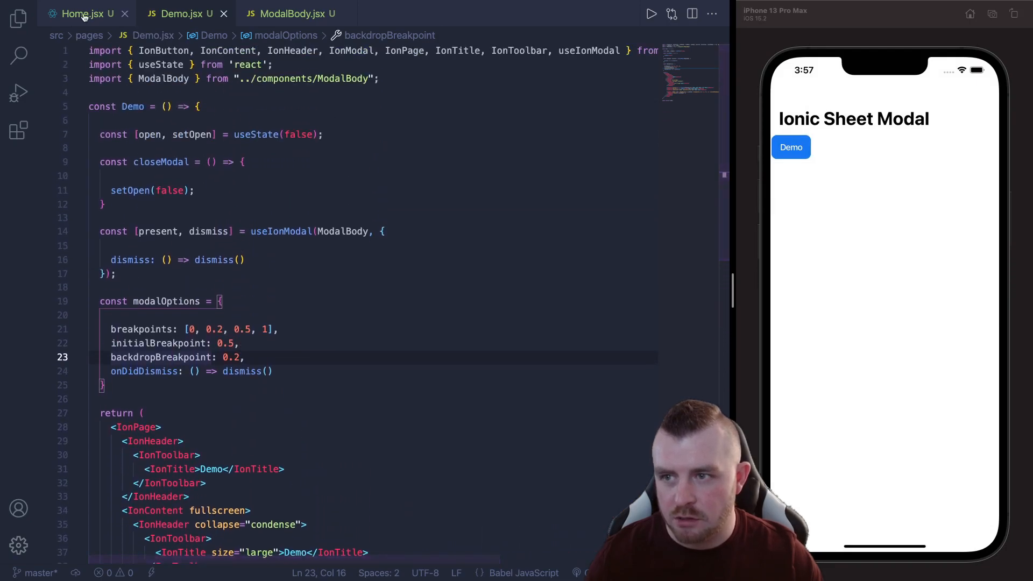
- In Home.jsx, declare const [open, setOpen] = useState(false) with useState auto-imported
click(80, 13)
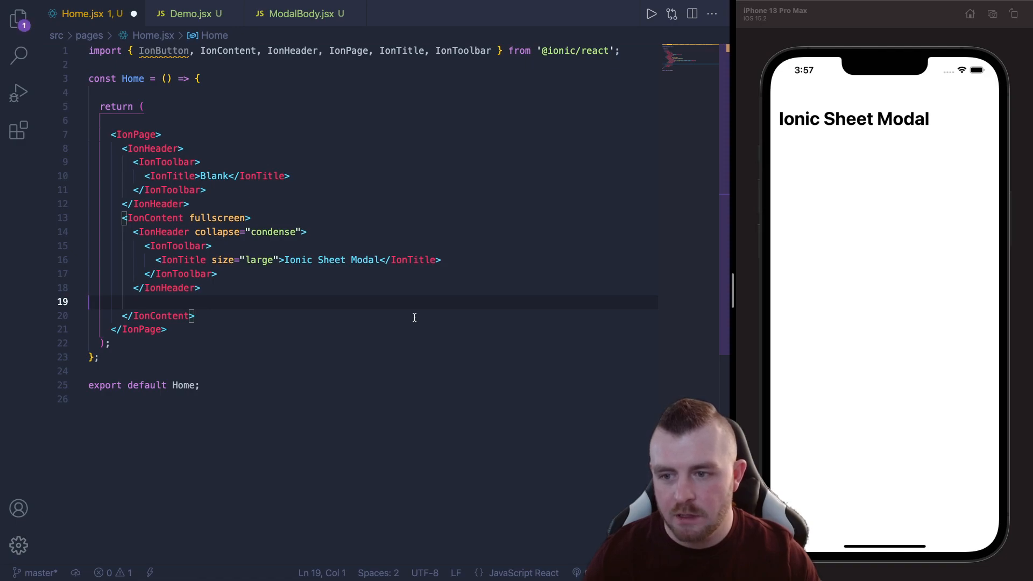
key(Backspace)
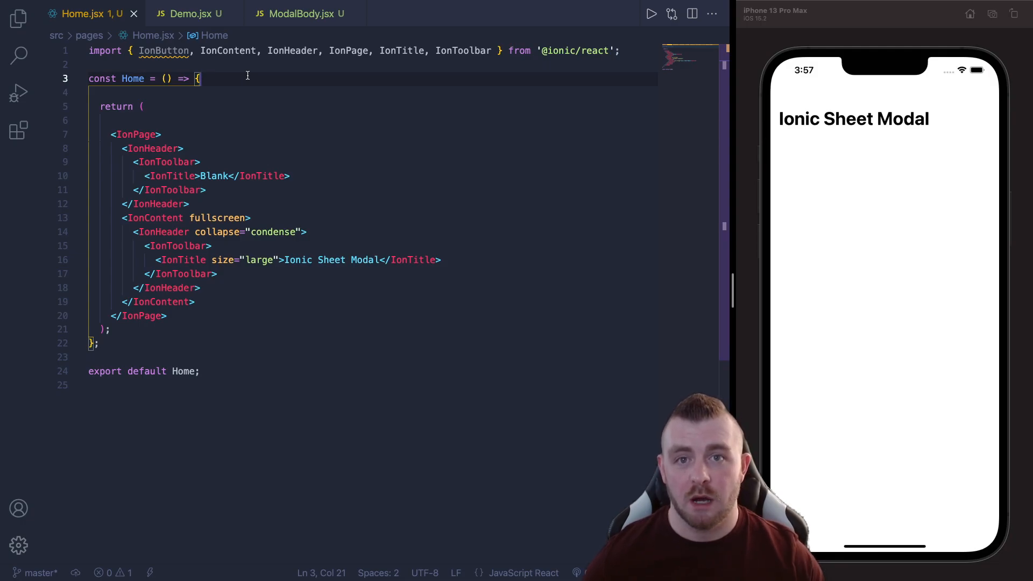
key(enter)
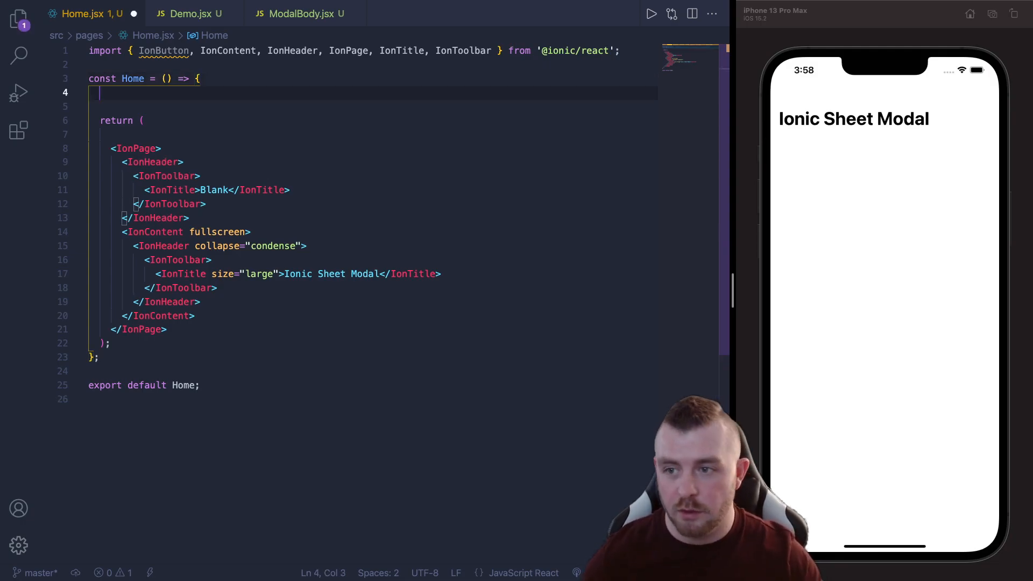
text(const)
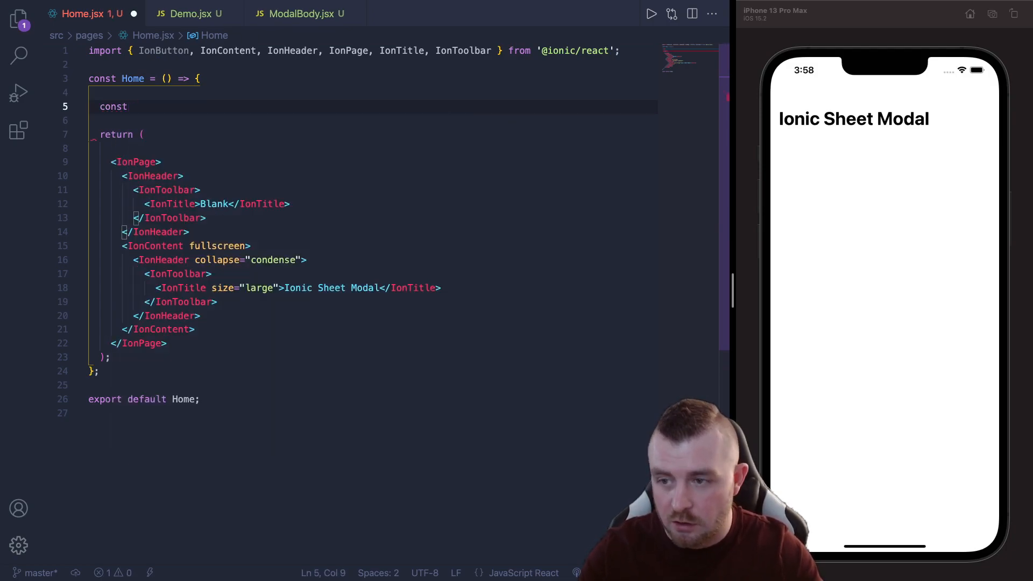
text([open,)
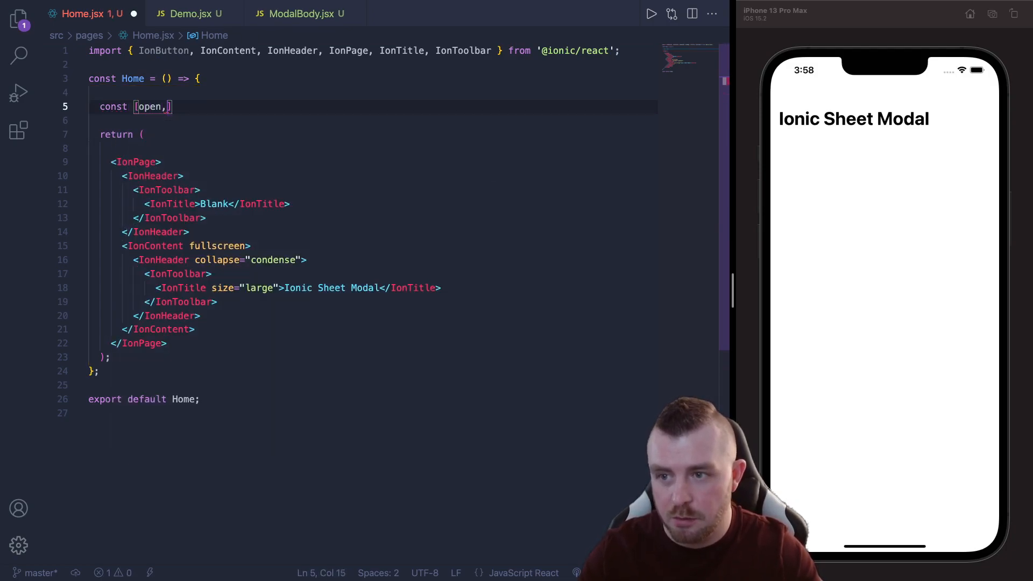
text(setOpen)
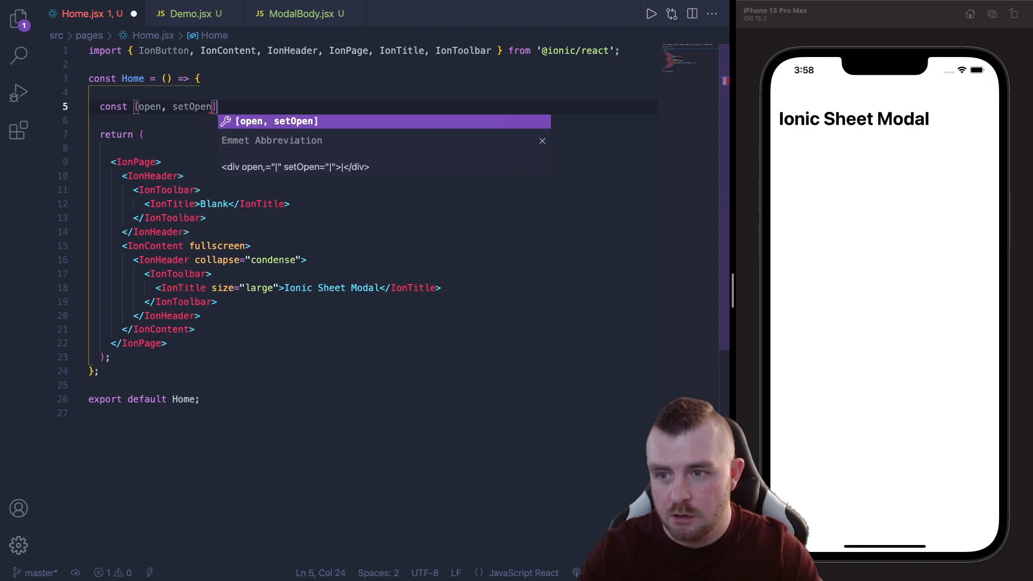
text(= useState(false)
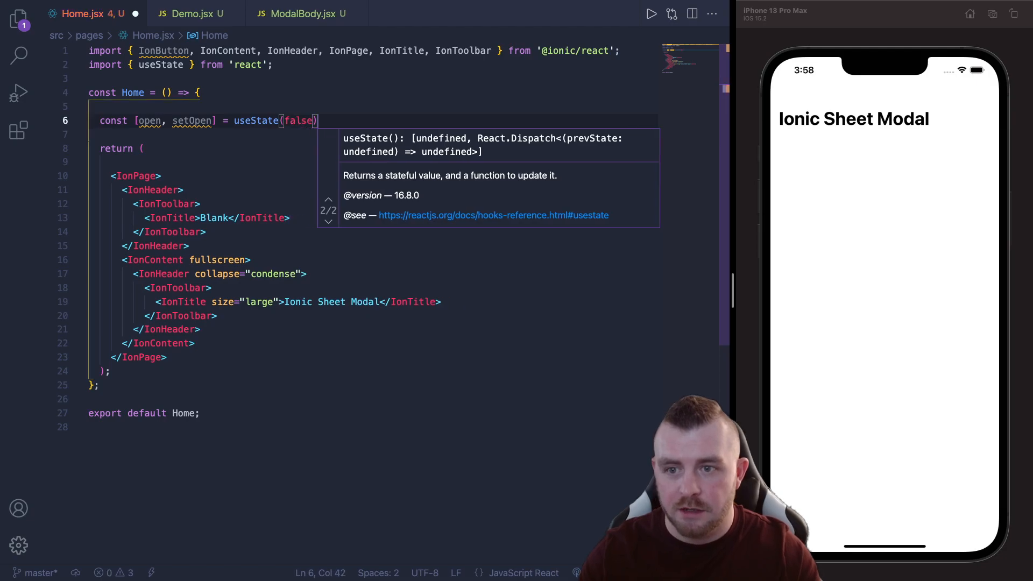
text(;)
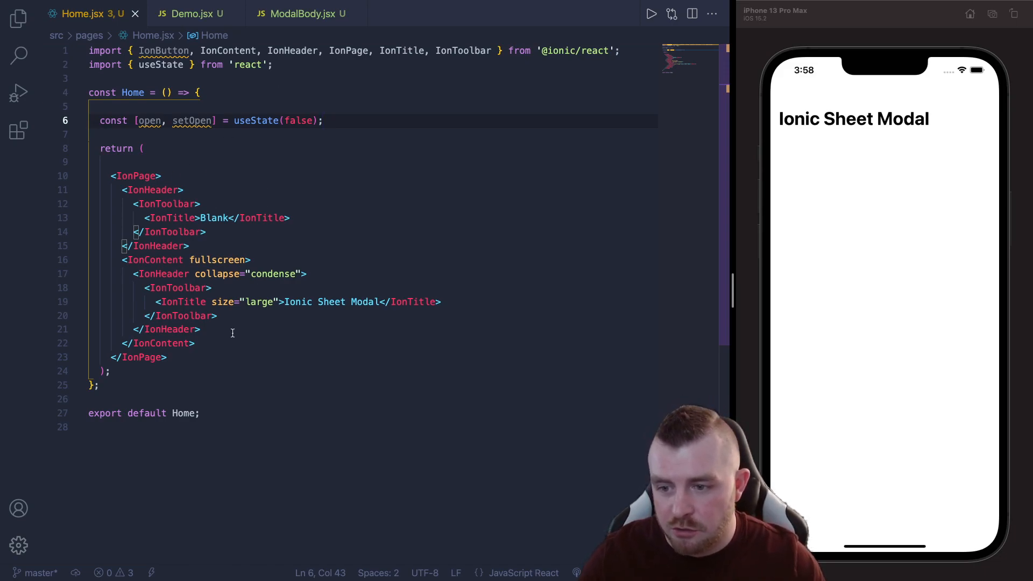
- Add an IonModal inside IonContent bound to isOpen={open}
text(<IonM)
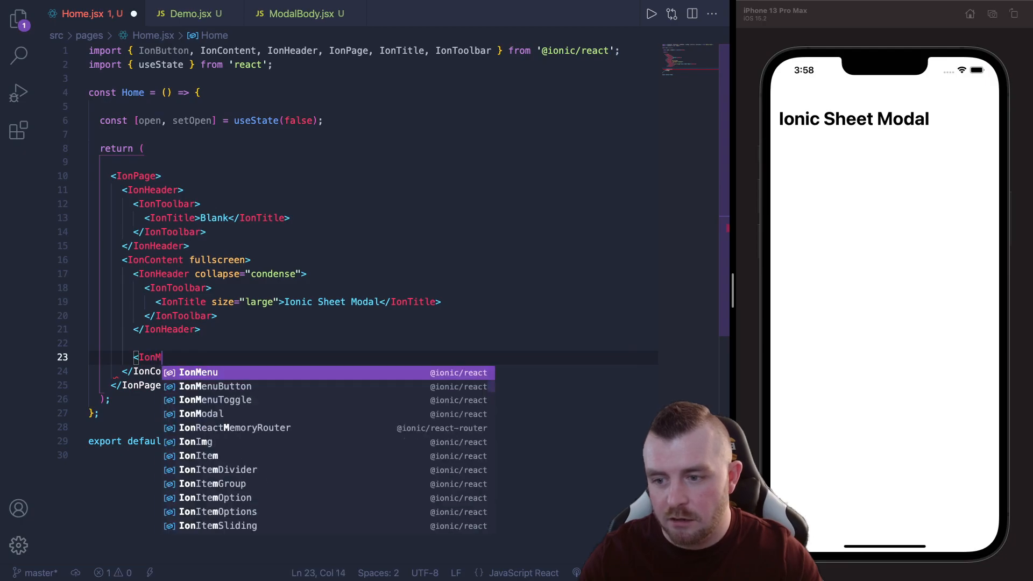
text(odal)
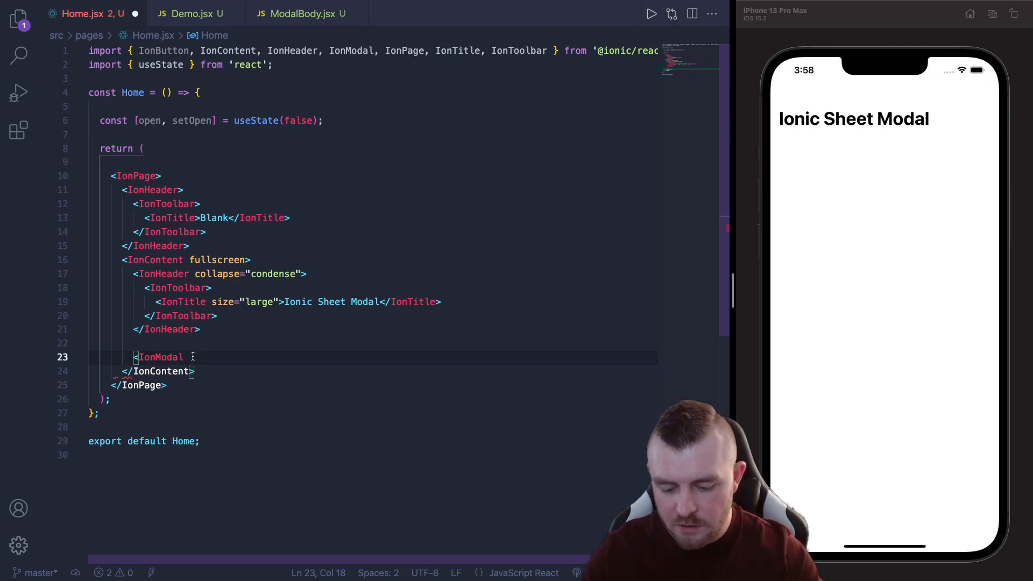
text(isOpen)
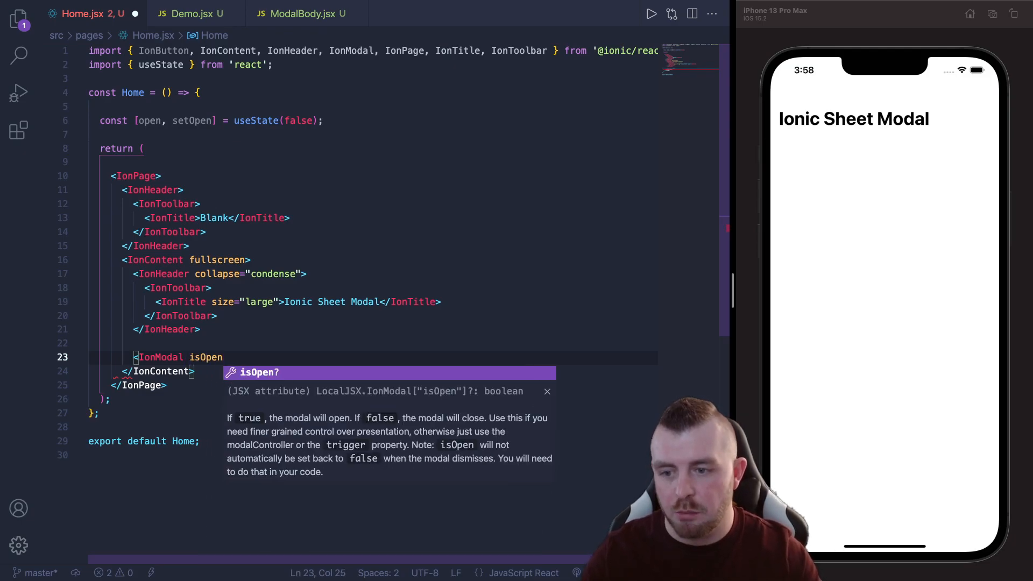
text(={o})
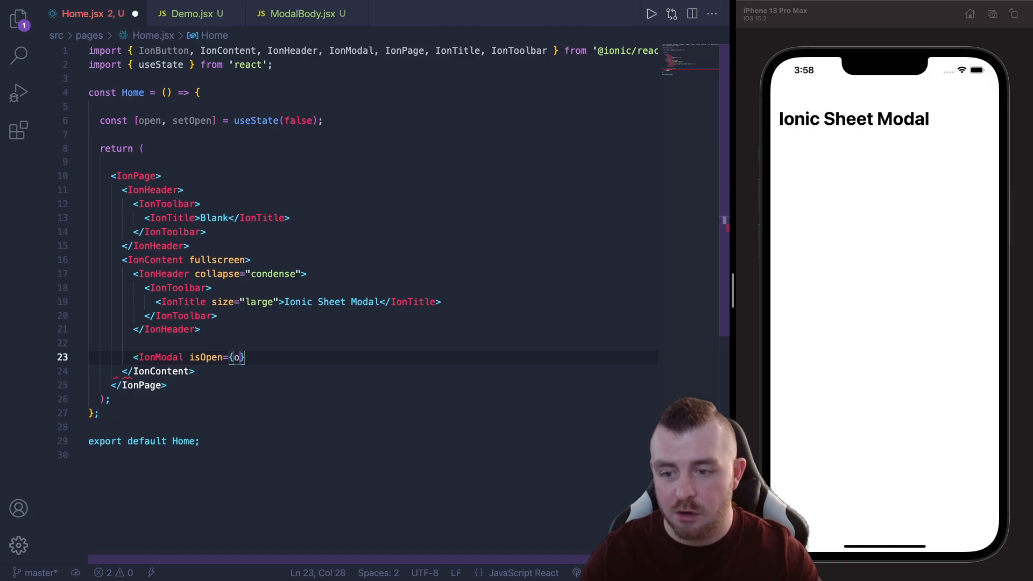
text(pen)
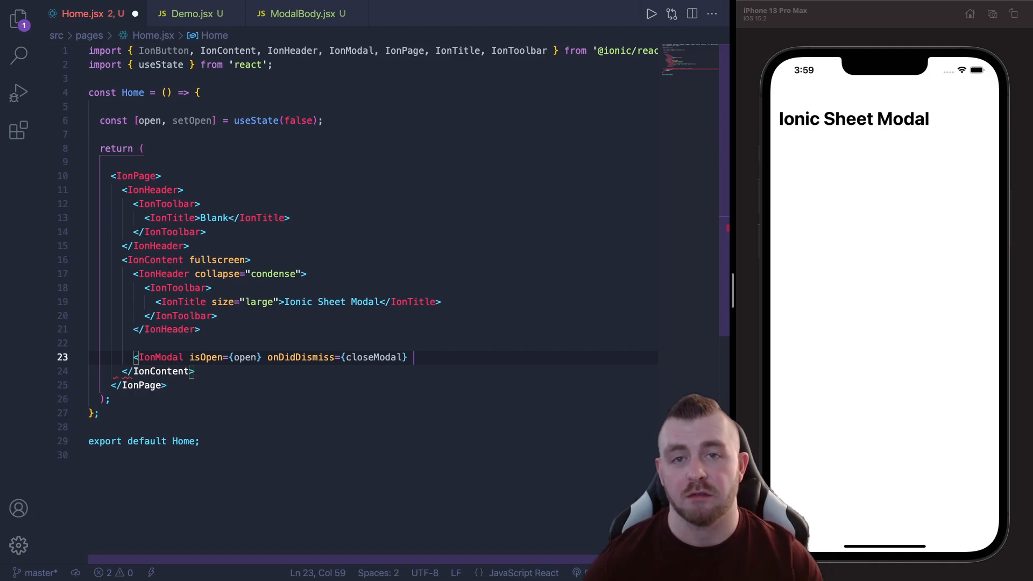
- Give the modal breakpoints [0, 0.2, 0.5, 1], initialBreakpoint 0.5 and backdropBreakpoint 0.2
text(b)
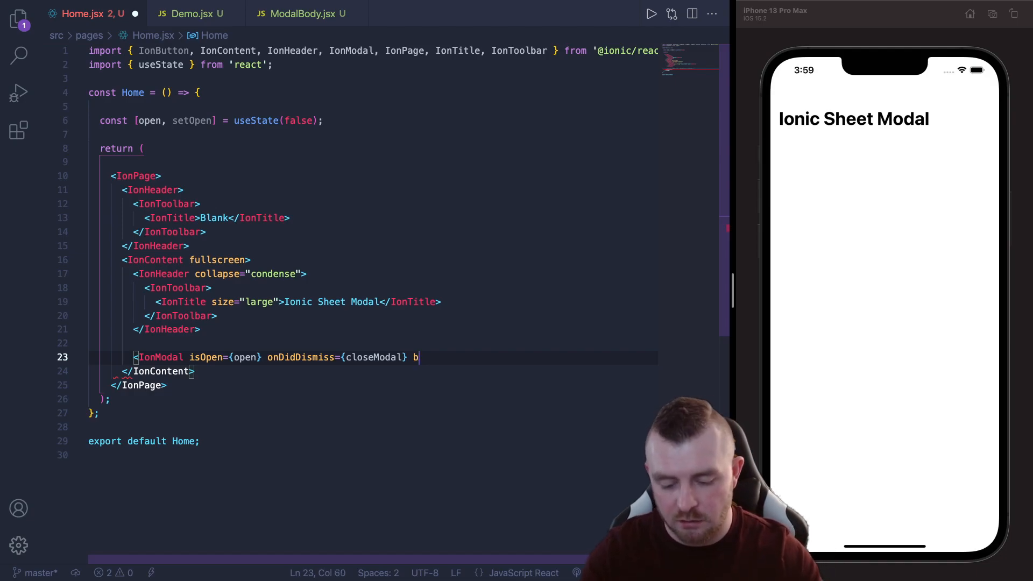
text(reakpoints={})
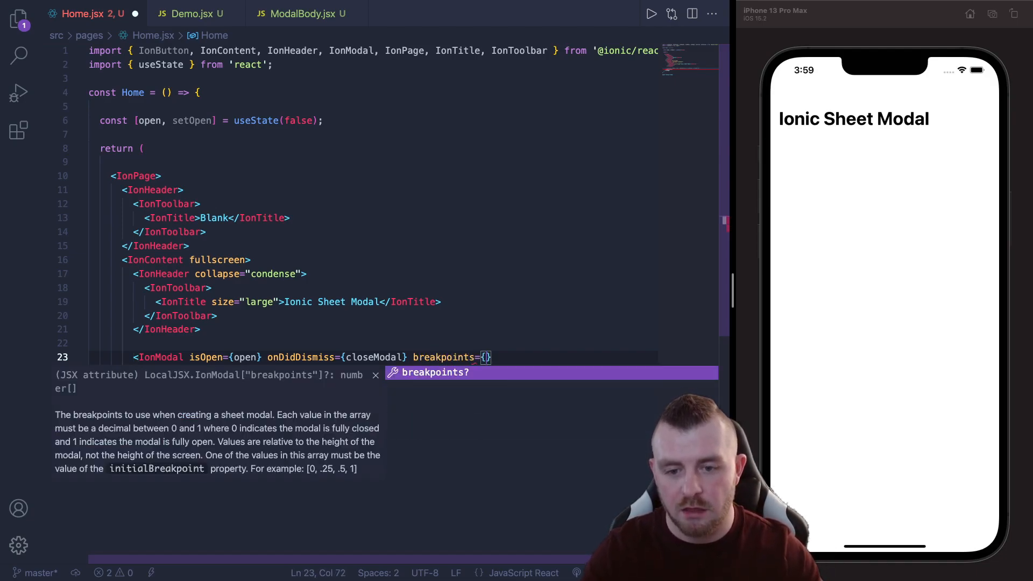
text([)
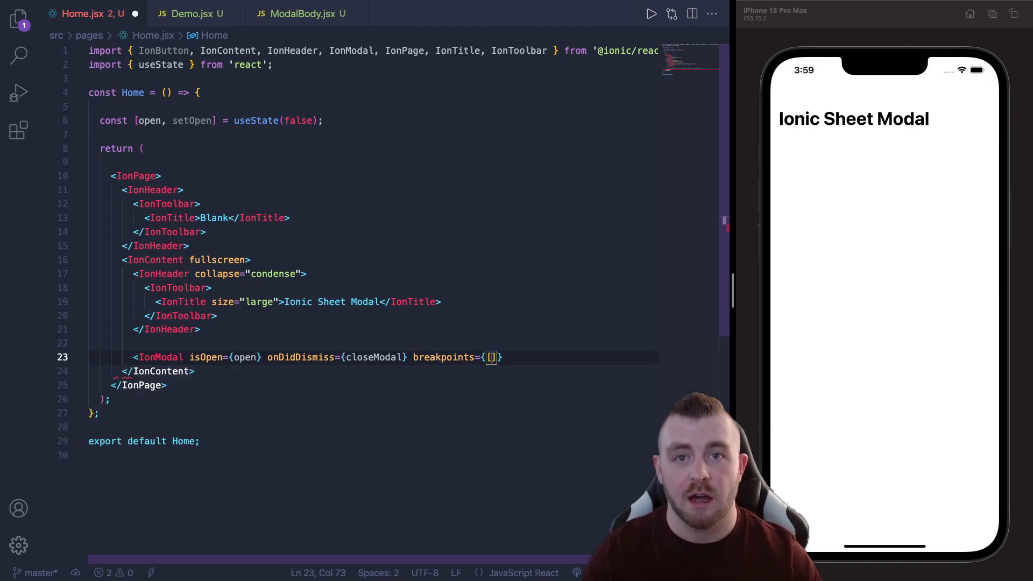
text(0,)
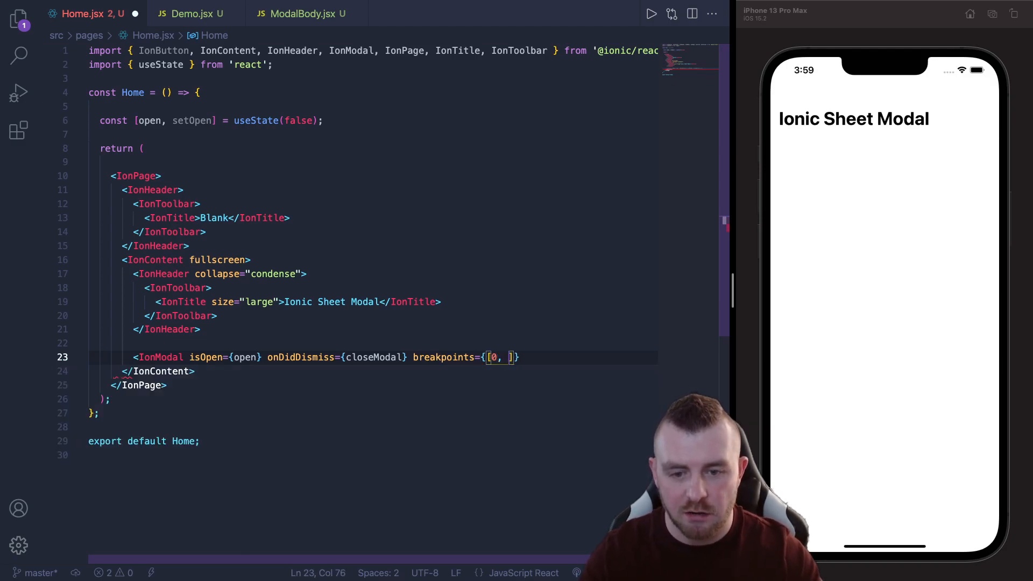
text(0.2, 0.5,)
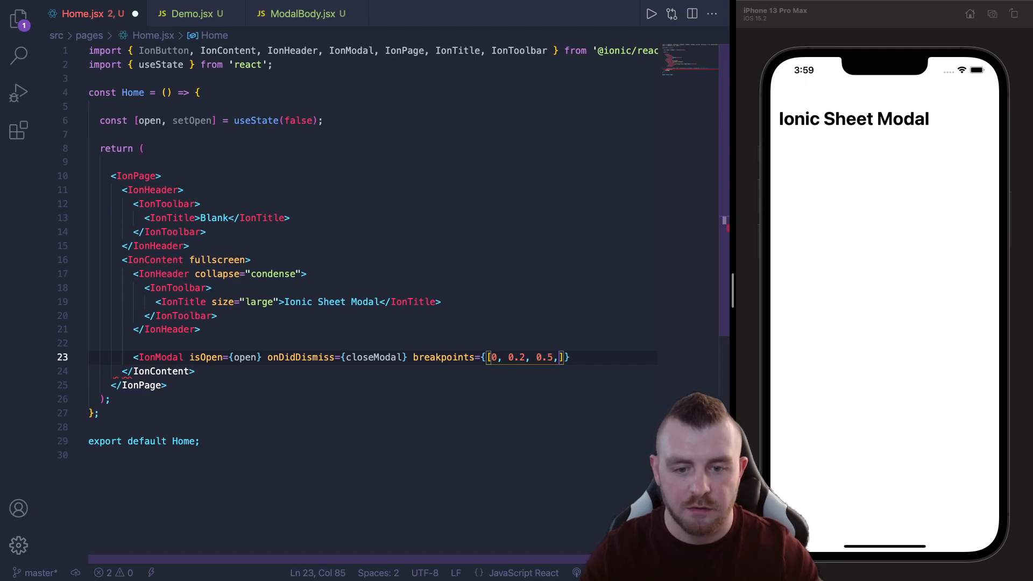
text(1)
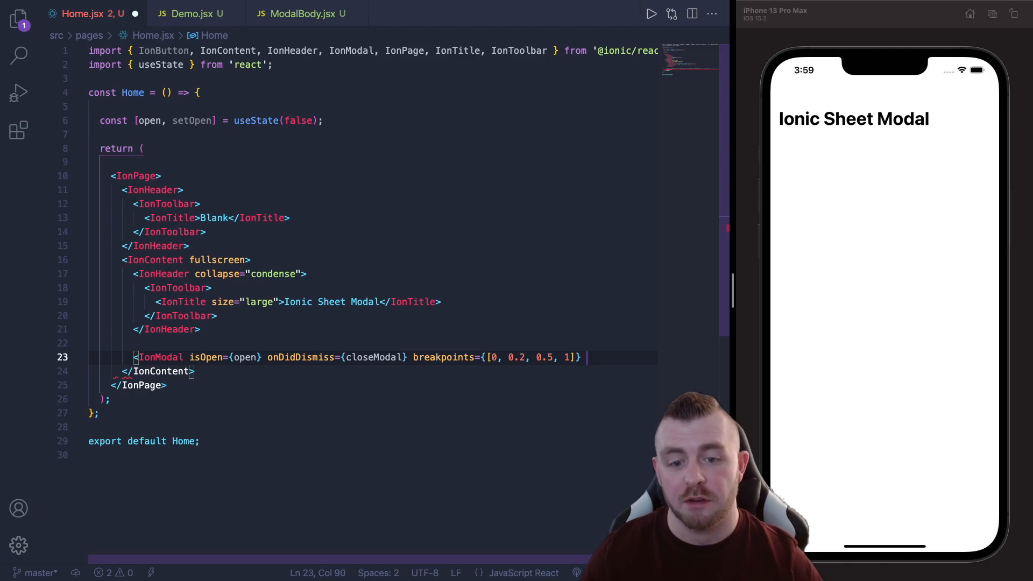
text(initialBreakpoint={})
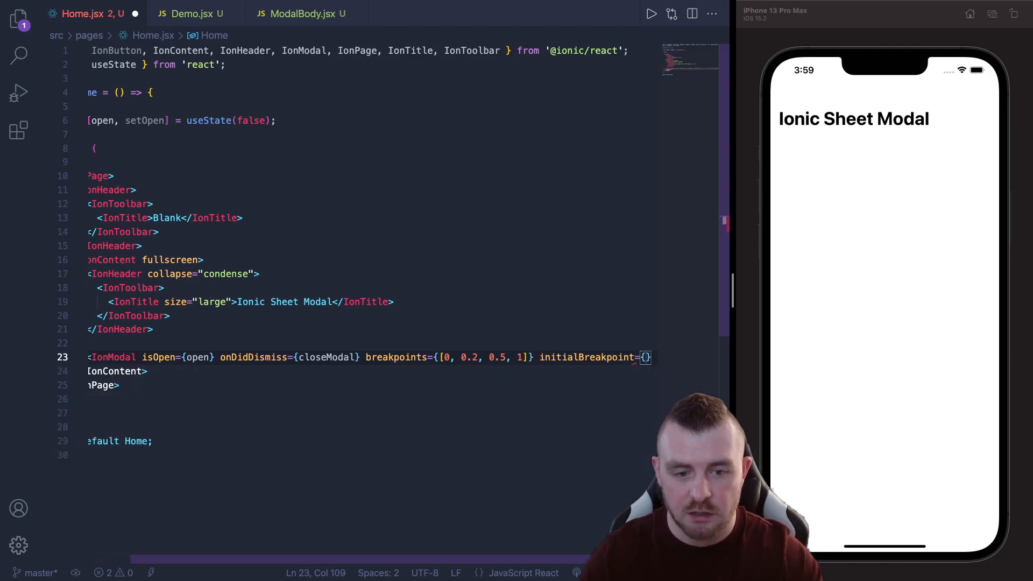
text(0.5)
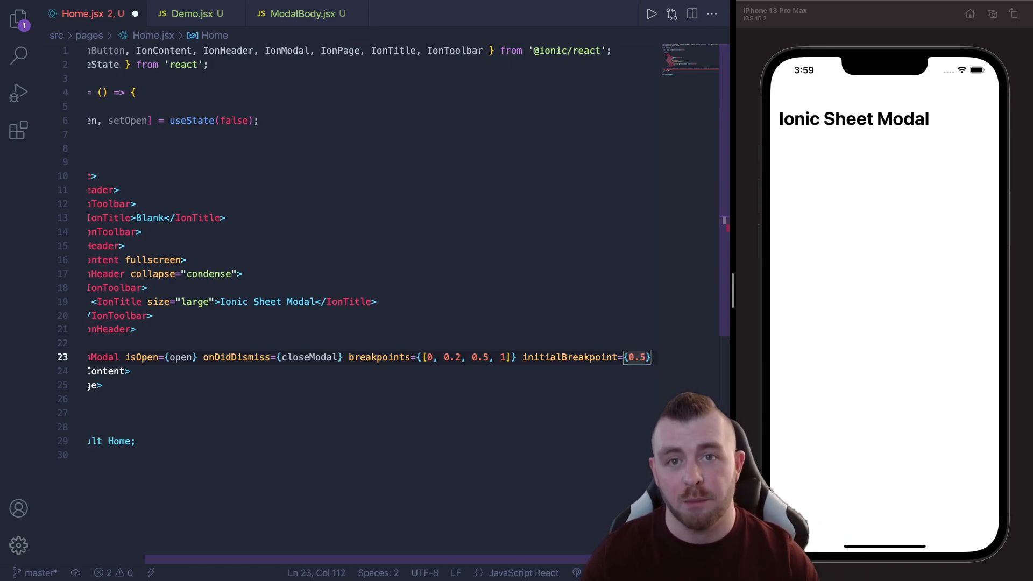
text(ba)
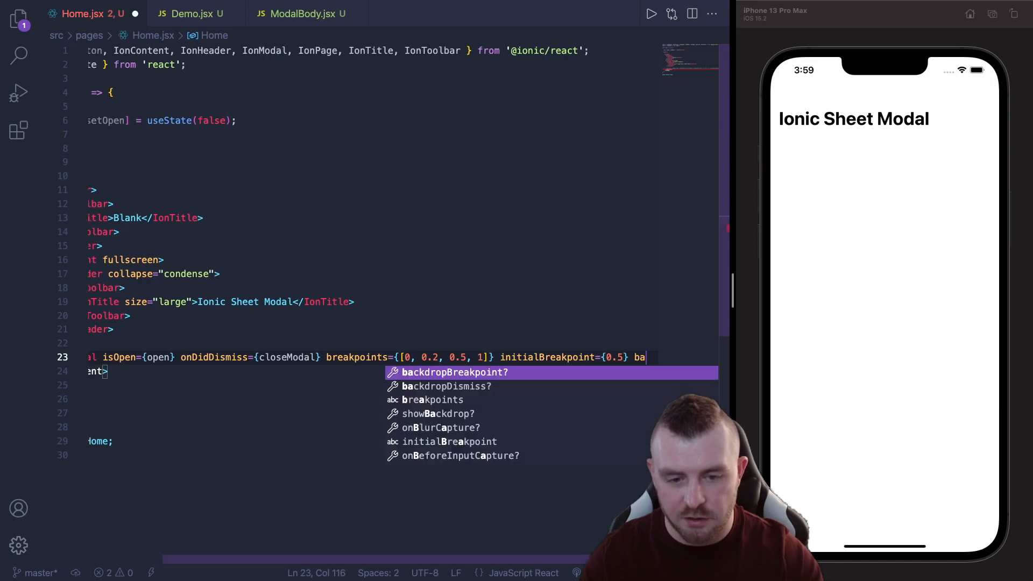
key(Tab)
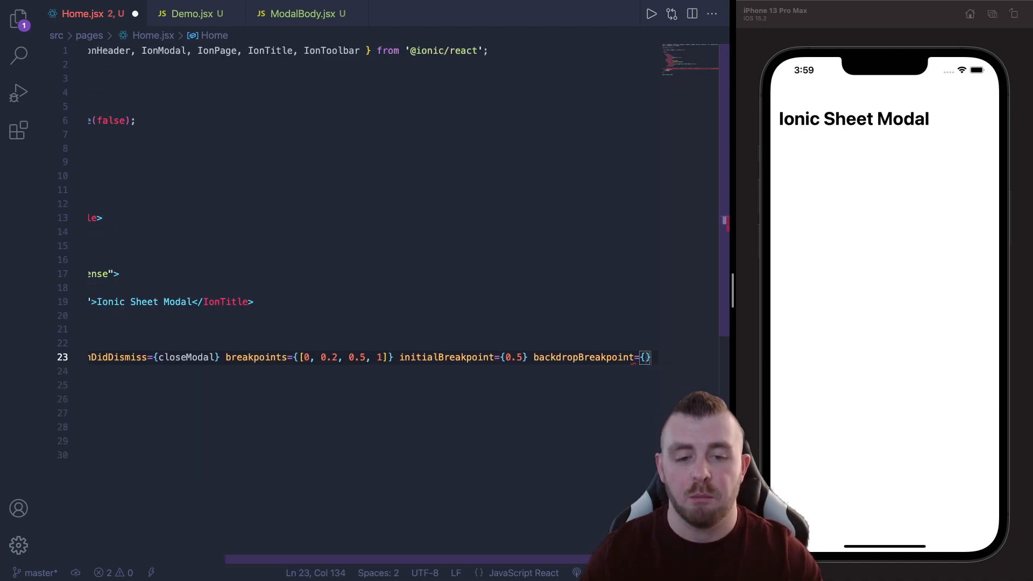
text(0.2)
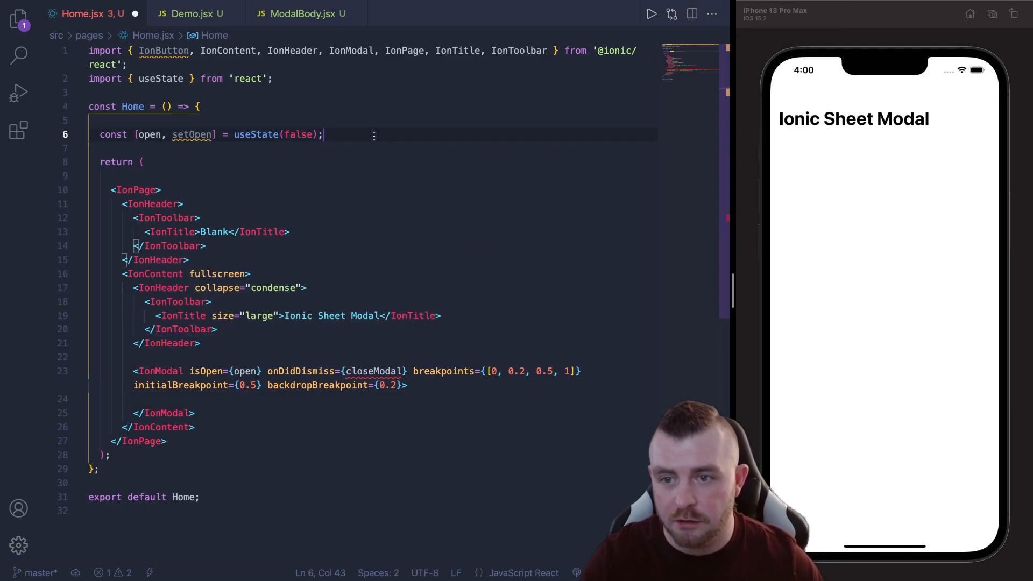
- Define a closeModal arrow function that calls setOpen(false)
text(const)
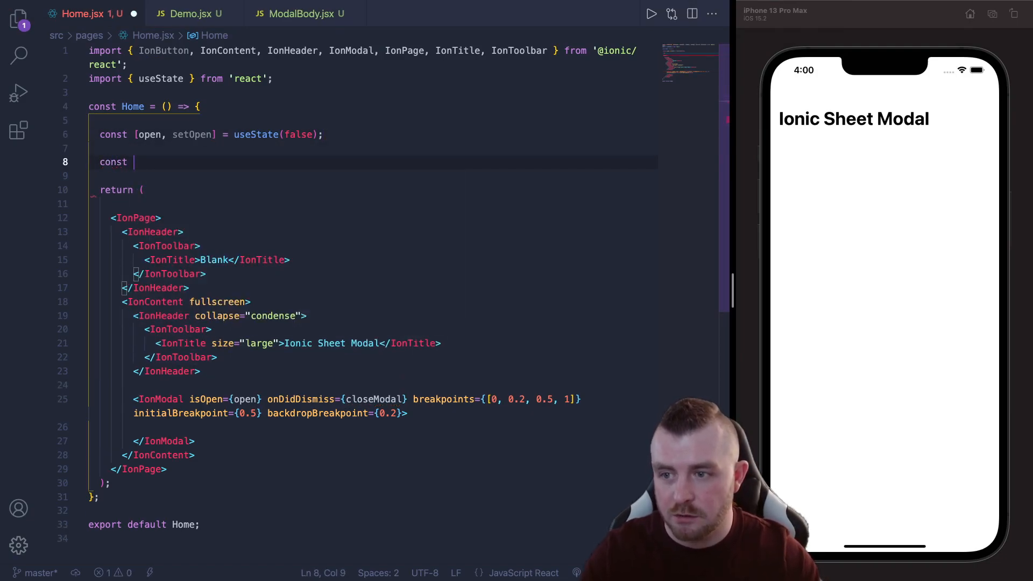
text(close)
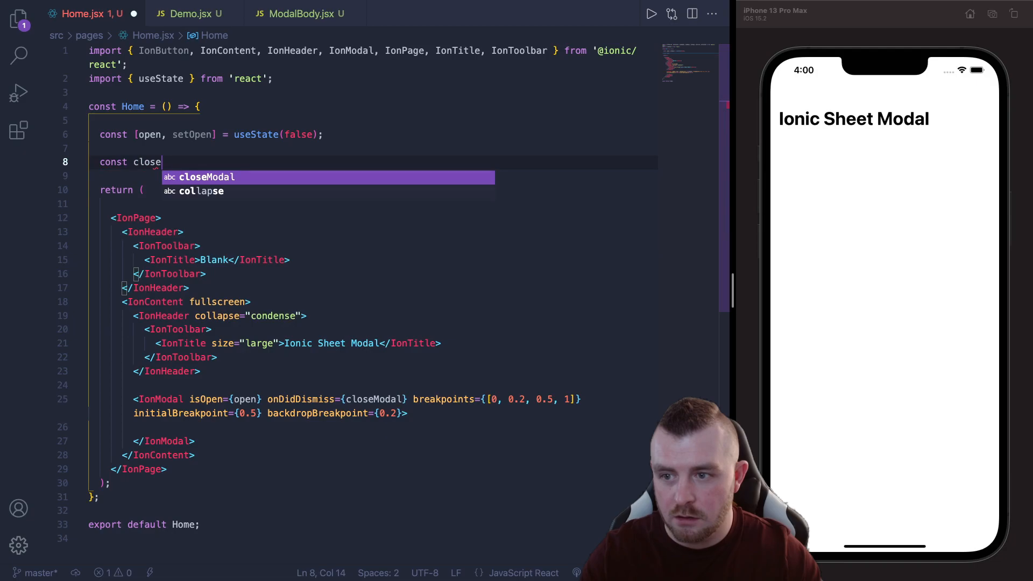
text(Modal = () => {)
text(setOpen(false);)
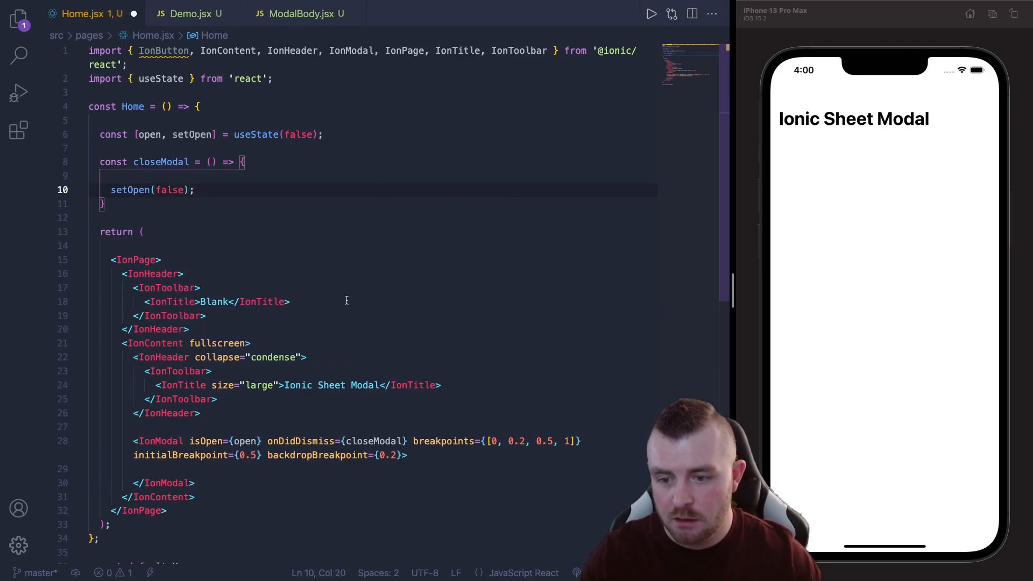
- Add an 'Open Sheet Modal' IonButton below the header with onClick setting open to true
click(200, 413)
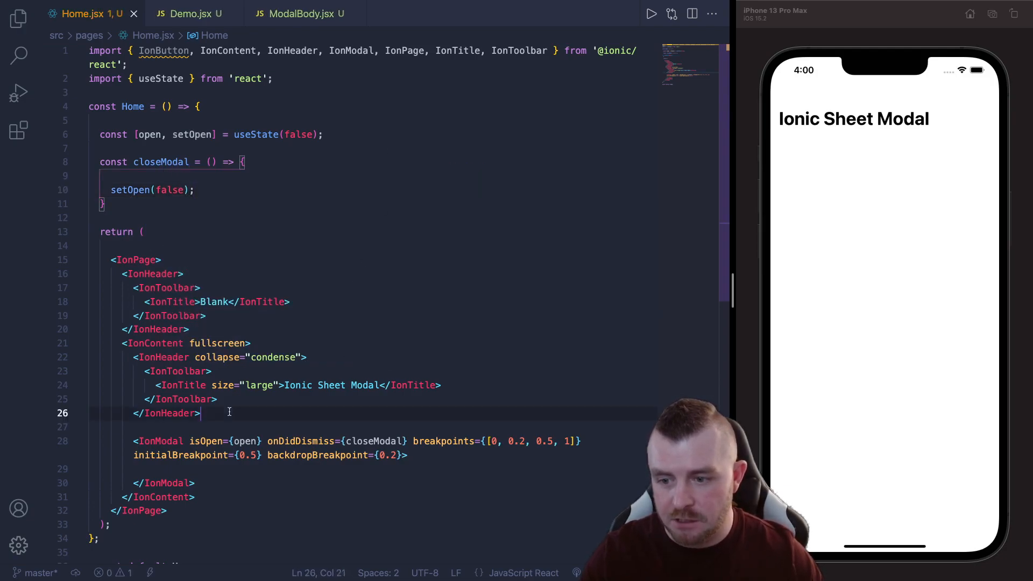
text(<IonButt)
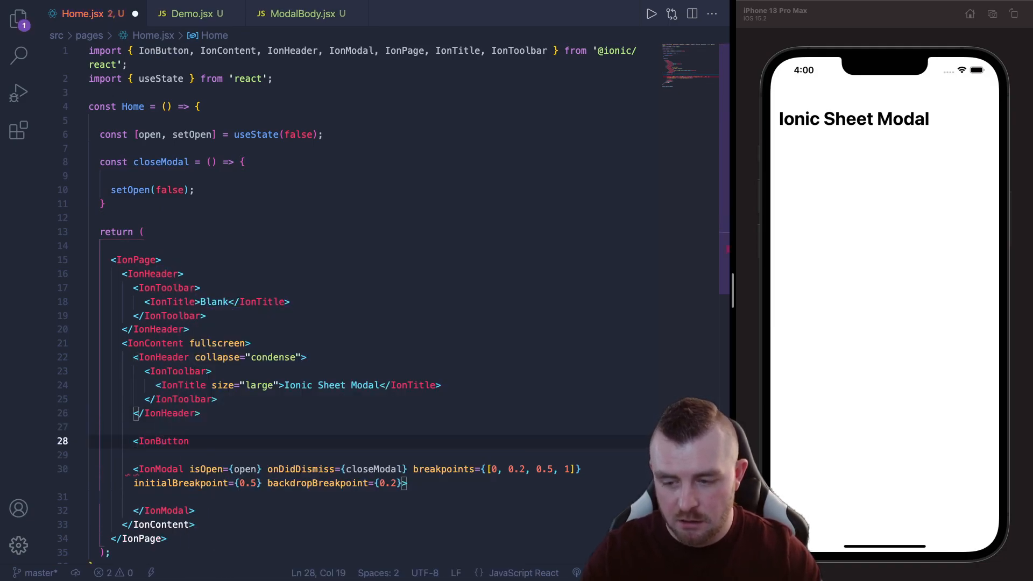
text(onClick={)
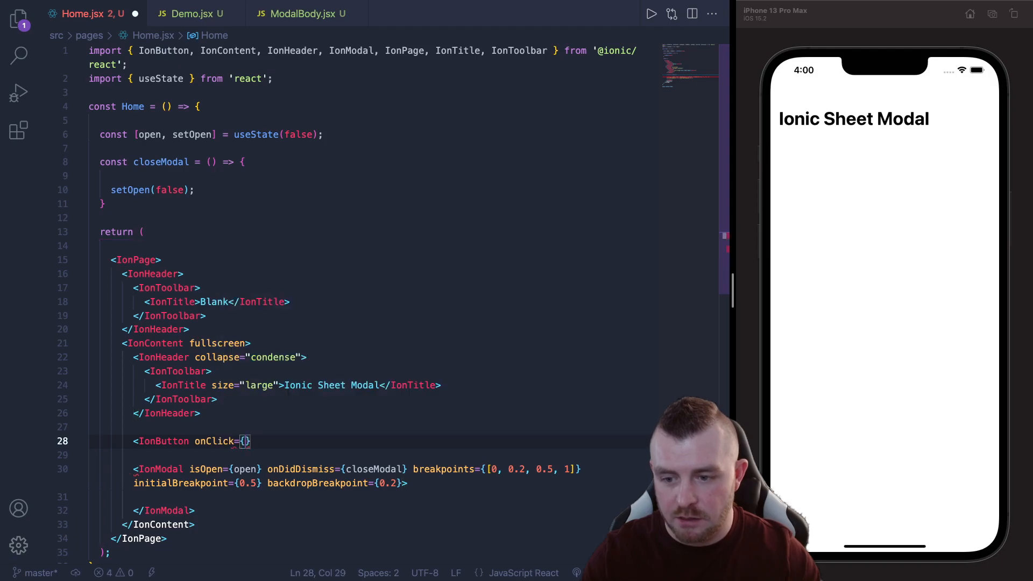
text(() =>)
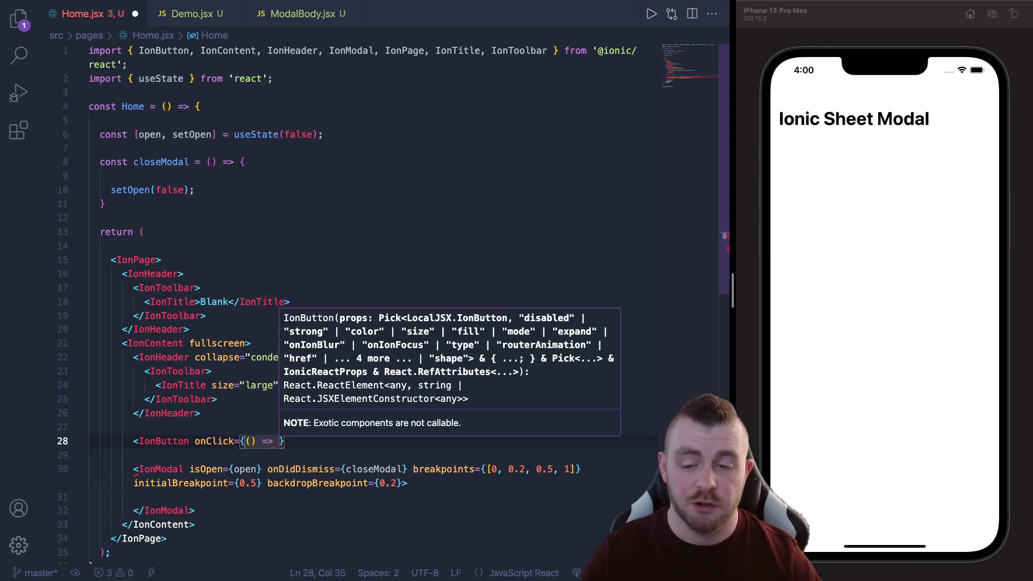
text(setOpen())
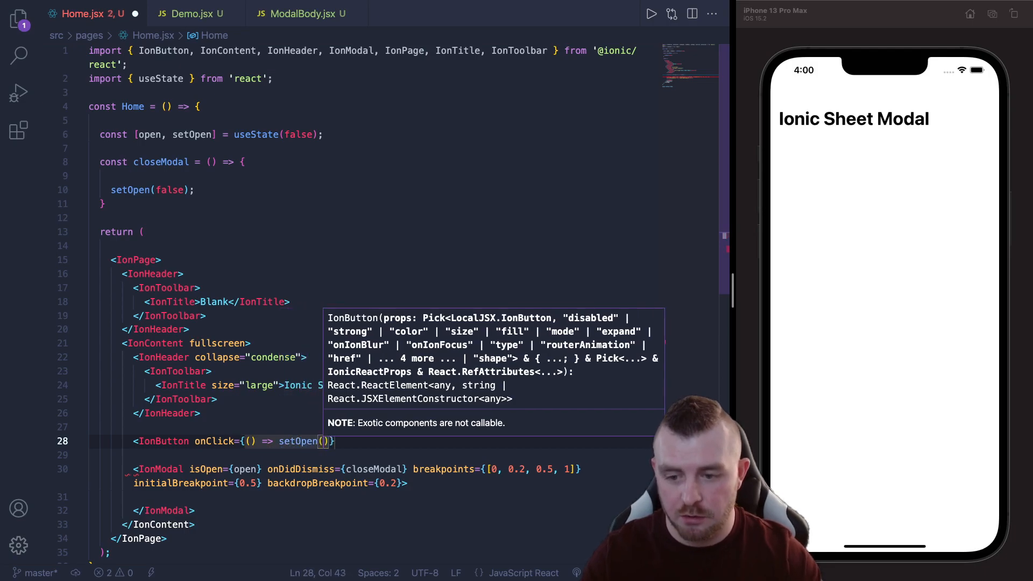
text(true)
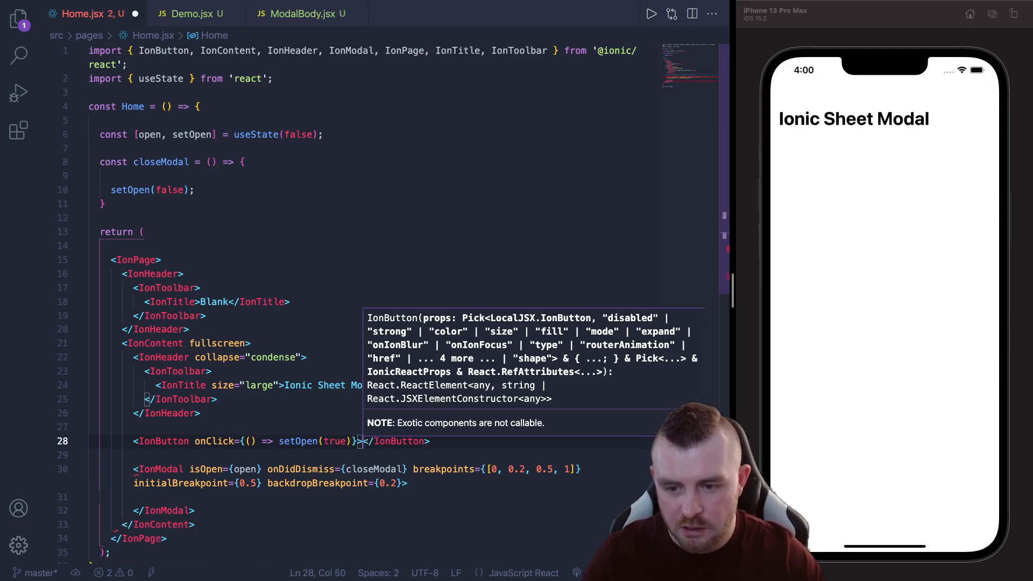
text(Open Sheet Modal)
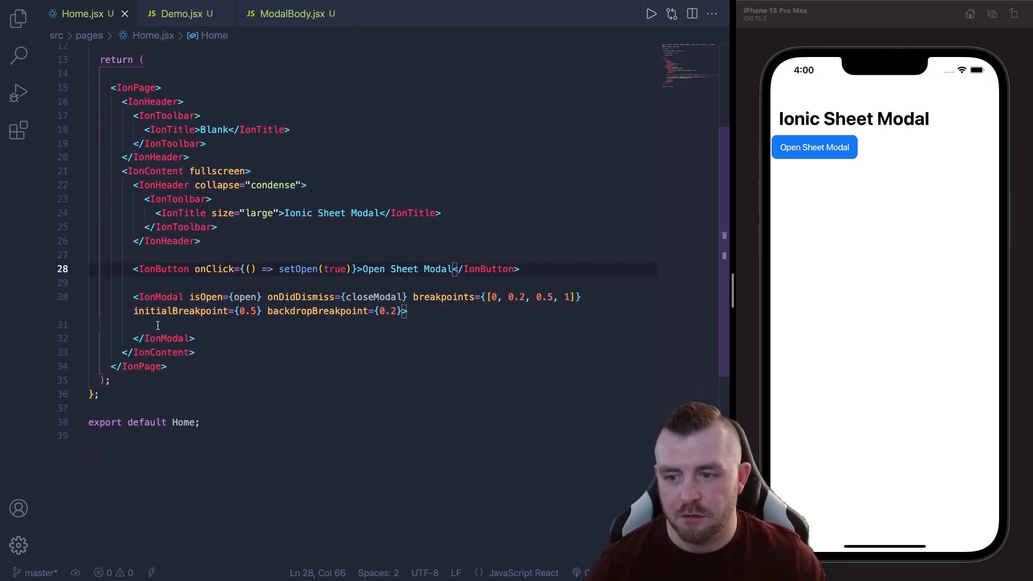
- Show ModalBody.jsx, highlighting its three-character data array and scrolling to the avatar list JSX
click(293, 13)
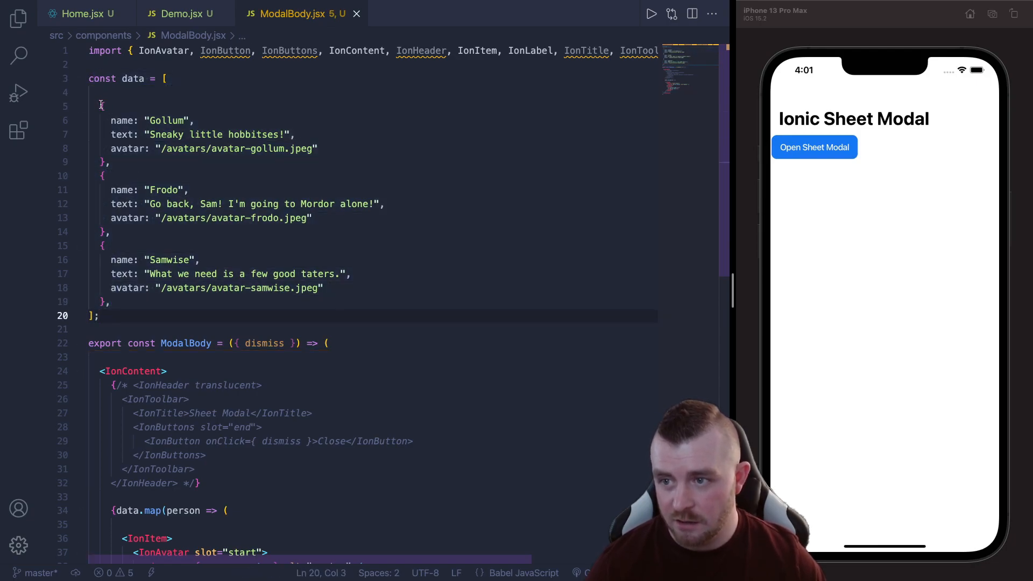
drag(100, 104, 112, 300)
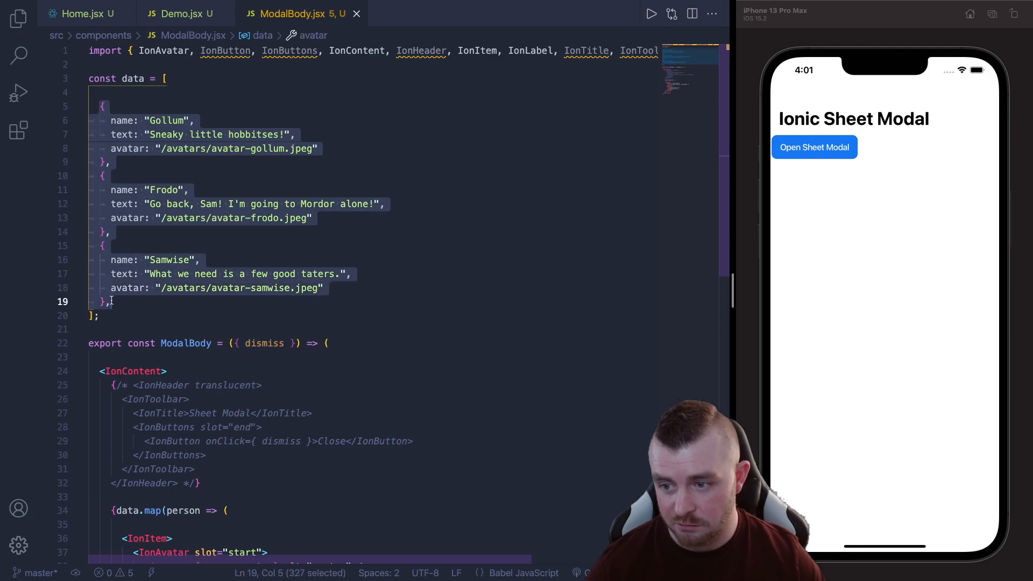
click(111, 302)
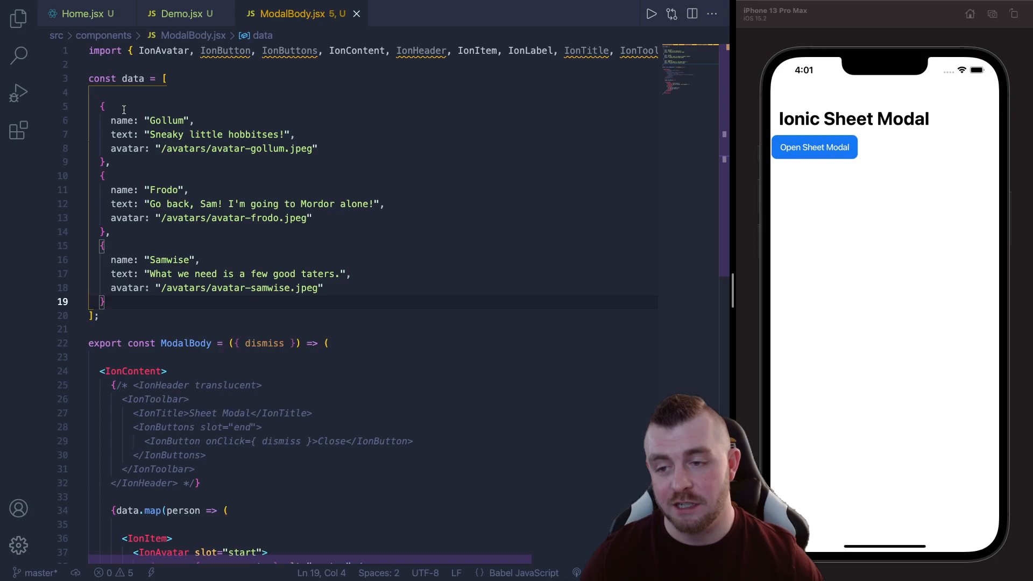
scroll(down, 3)
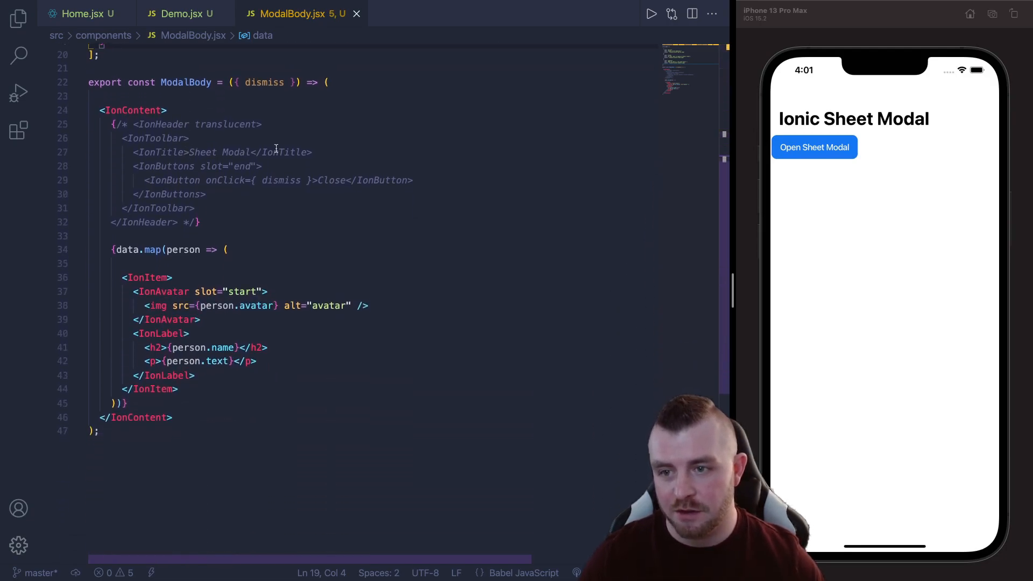
mouse_move(119, 249)
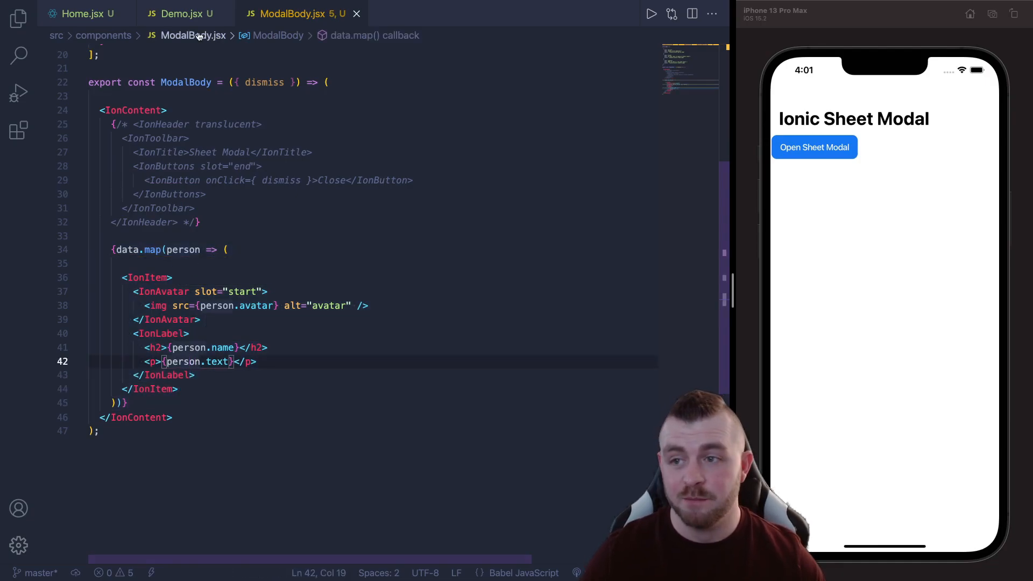
- Place <ModalBody dismiss={closeModal} /> inside the Home page's IonModal
click(80, 13)
text(<)
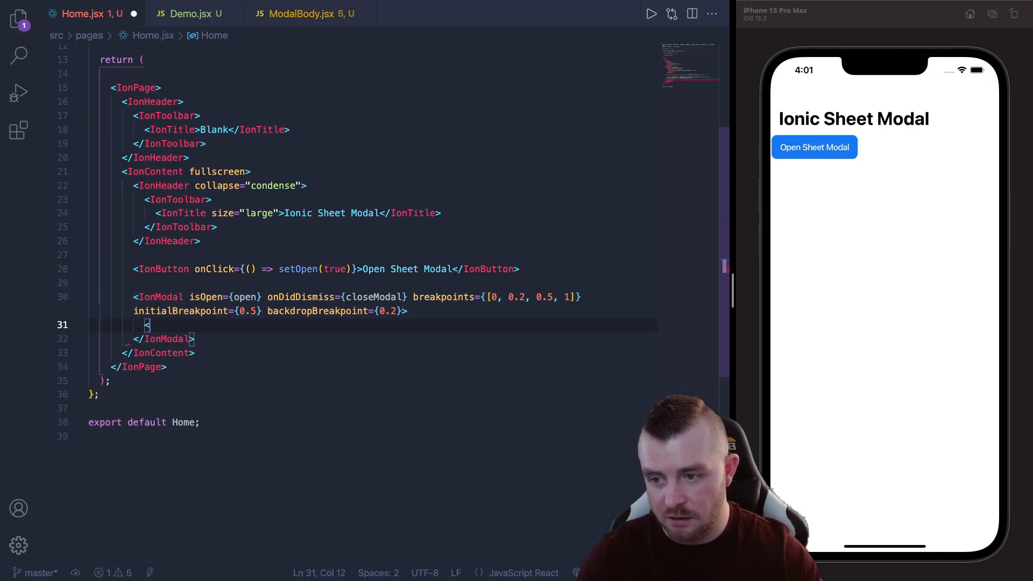
text(ModalBody)
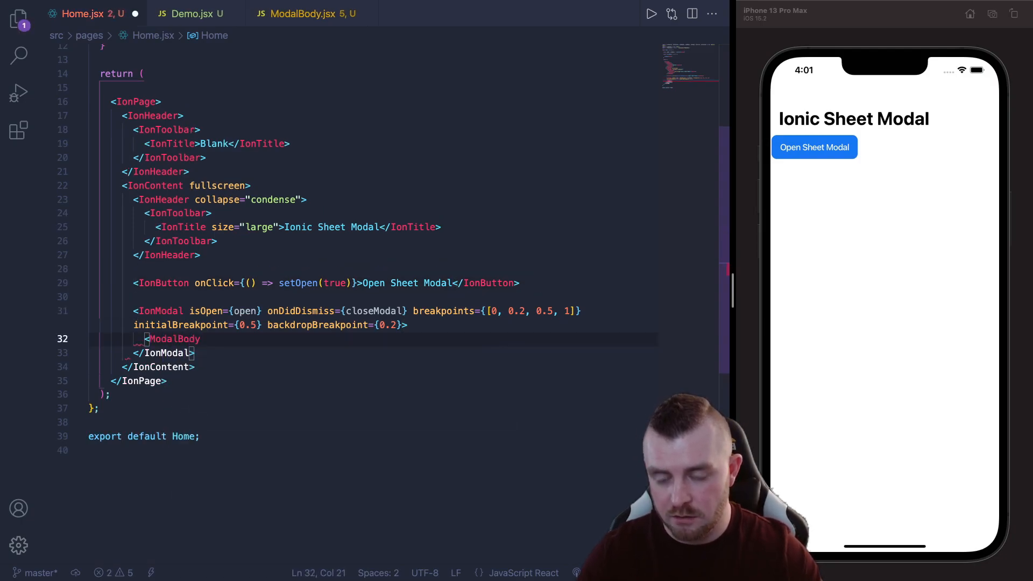
text(dismiss=)
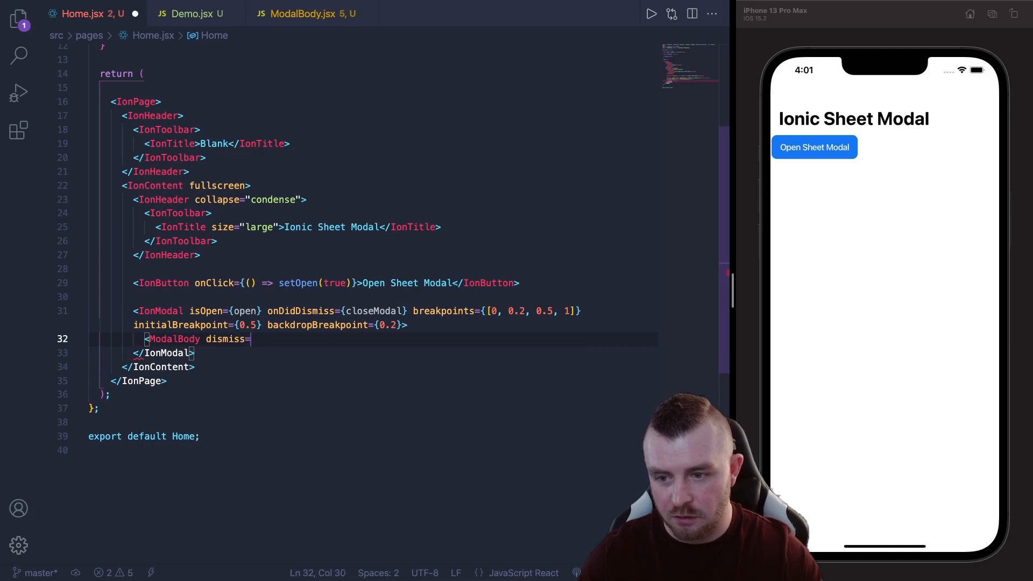
text({closeModal} />)
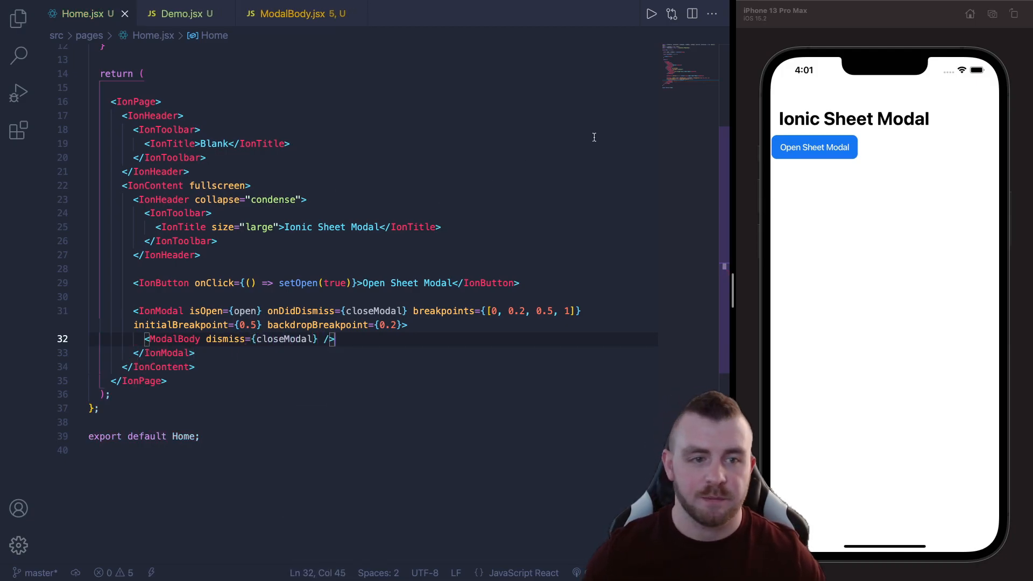
mouse_move(834, 161)
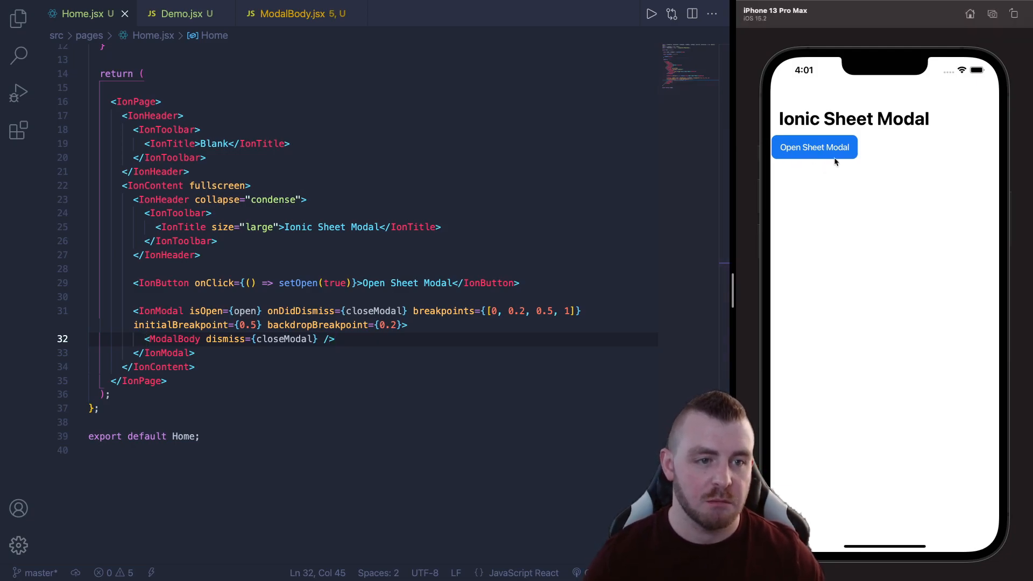
click(814, 146)
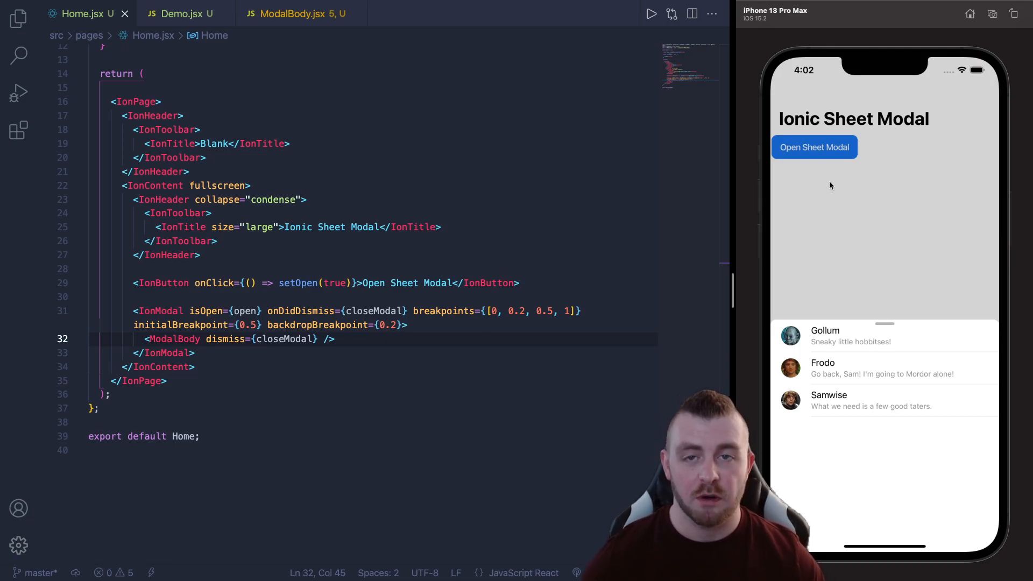
mouse_move(875, 334)
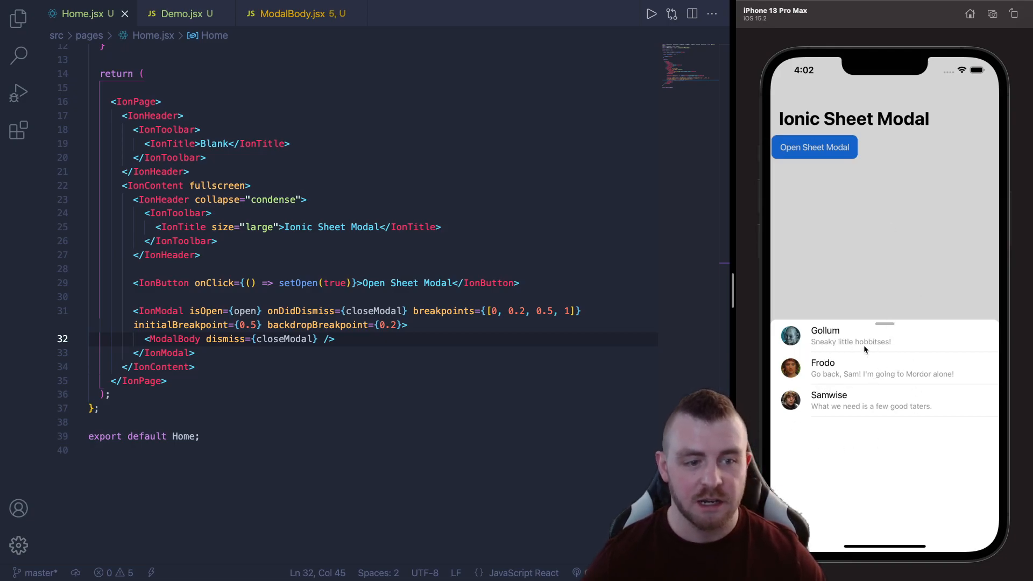
drag(886, 323, 885, 92)
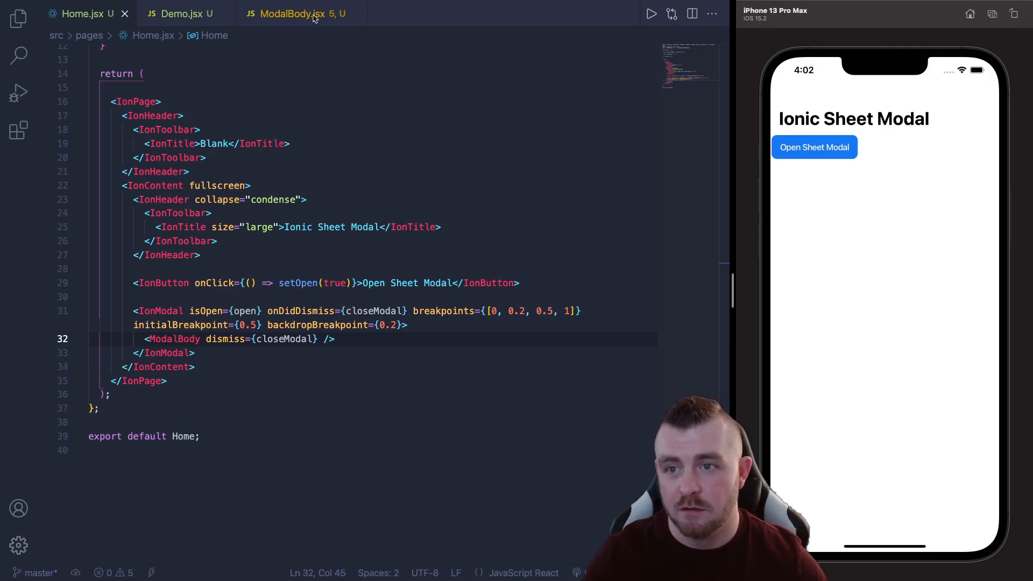
- With ModalBody.jsx open, preview the Sheet Modal header in the simulator and dismiss it with Close
click(290, 13)
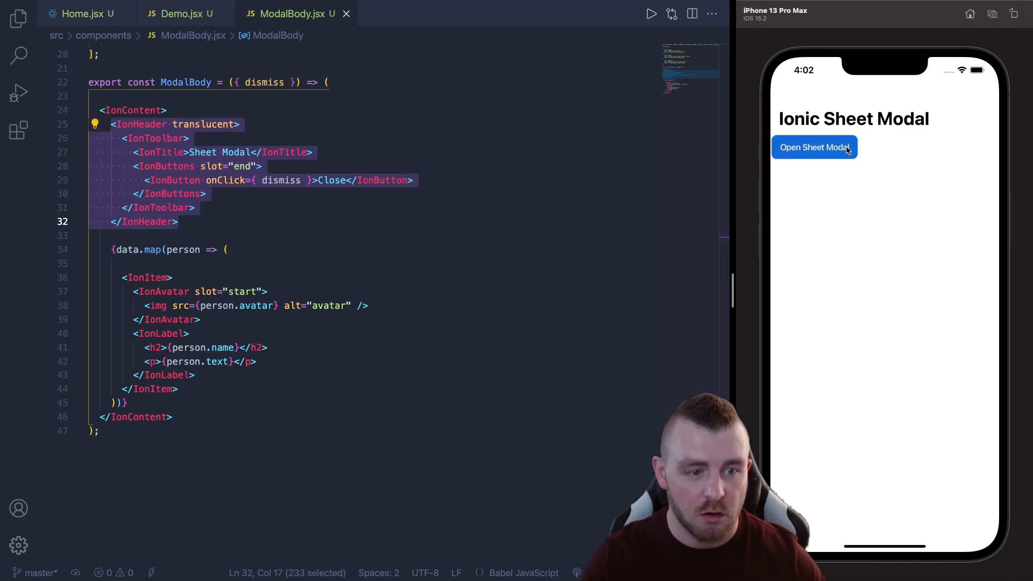
click(813, 147)
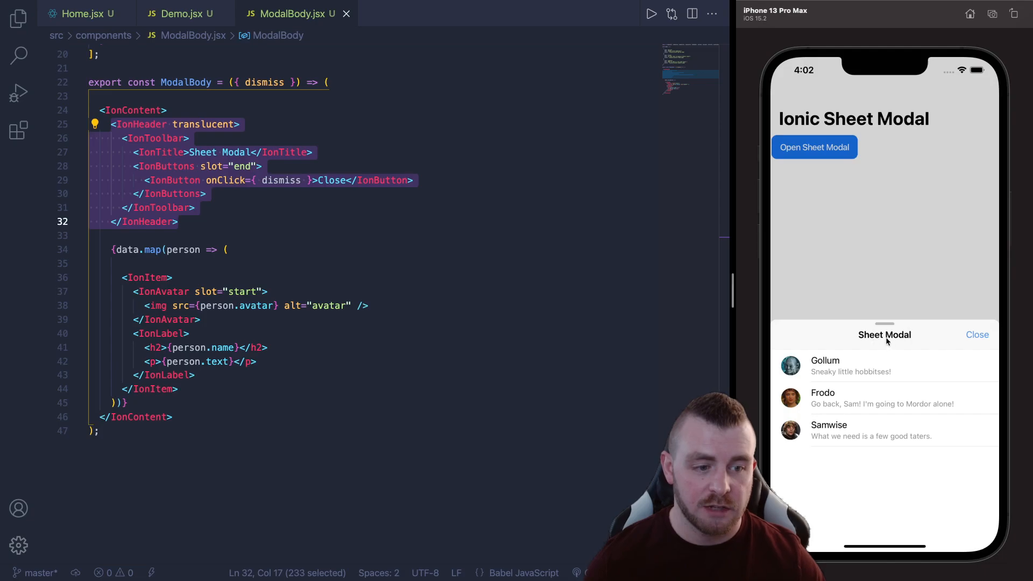
click(977, 334)
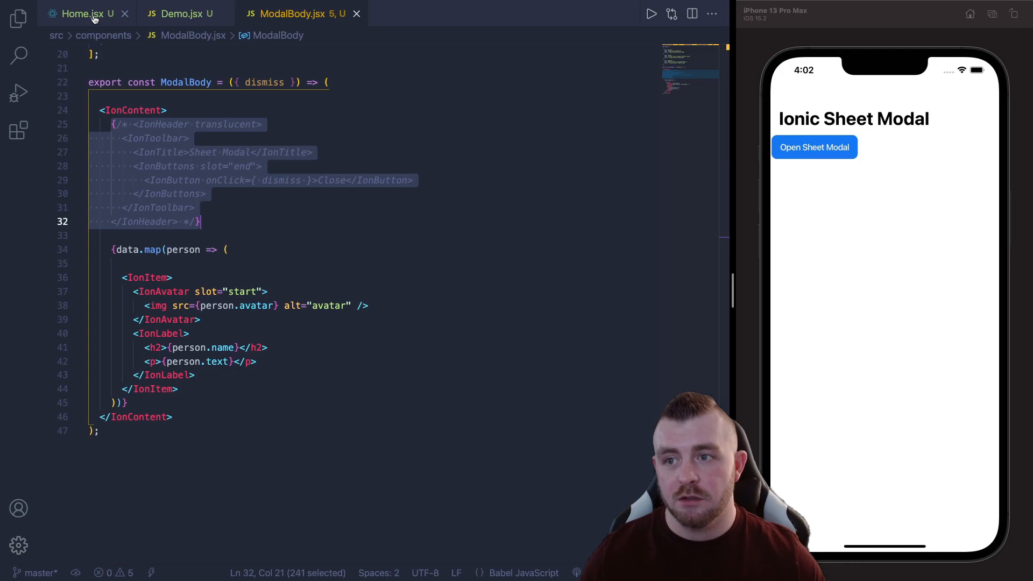
mouse_move(79, 13)
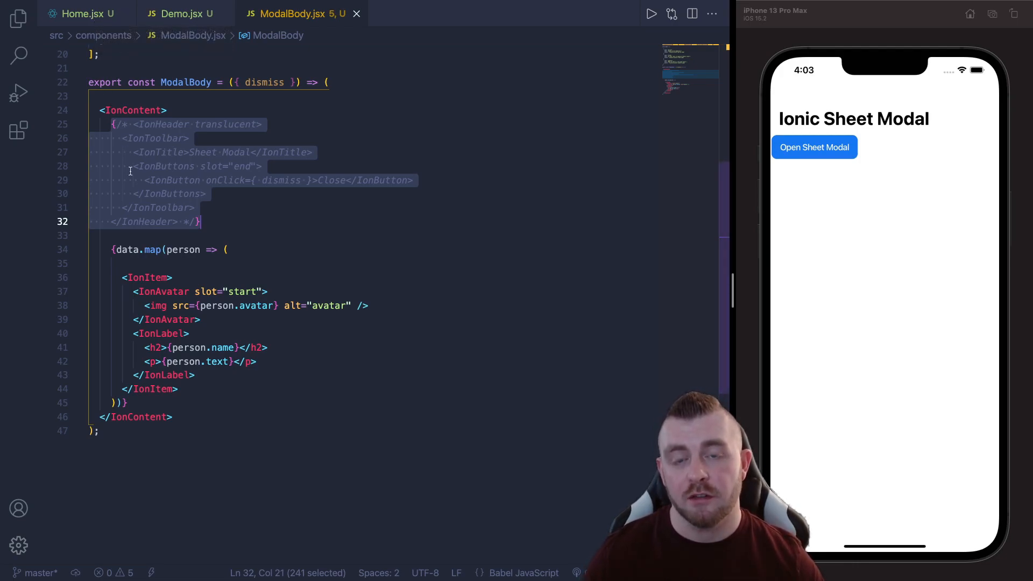
- In Home.jsx, add const [present, dismiss] = useIonModal(ModalBody, { dismiss: () => dismiss() })
click(82, 13)
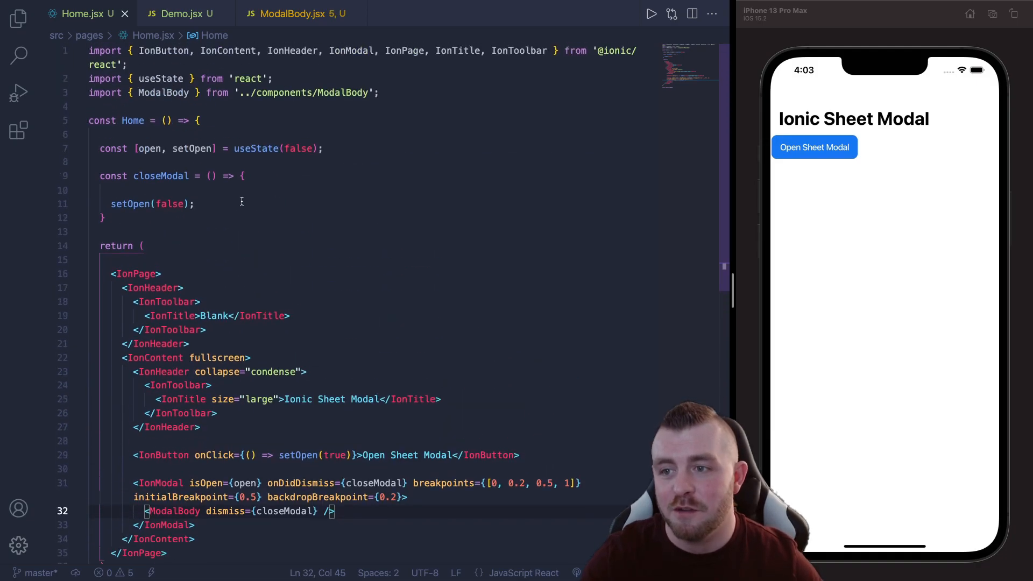
click(323, 148)
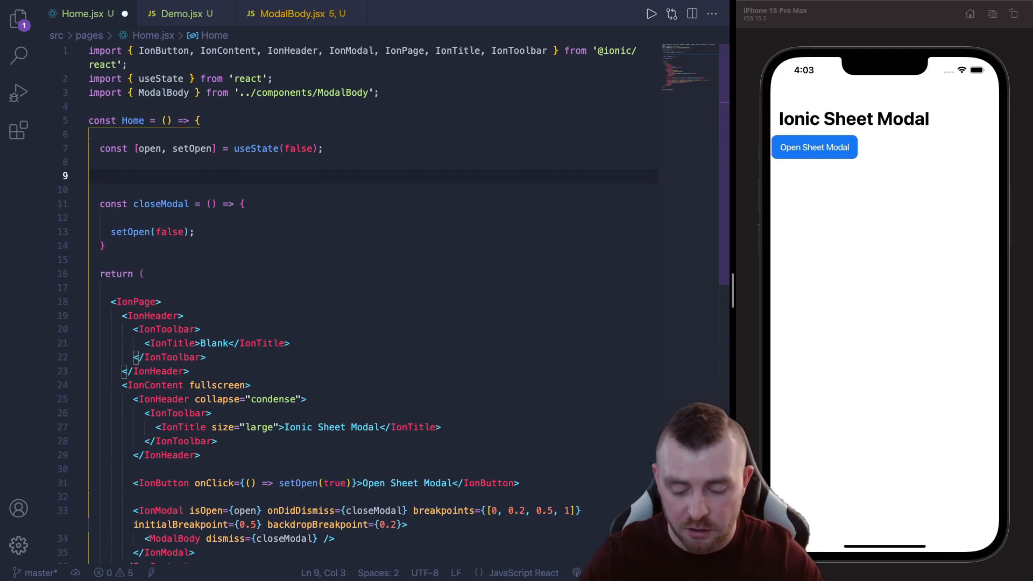
text([present])
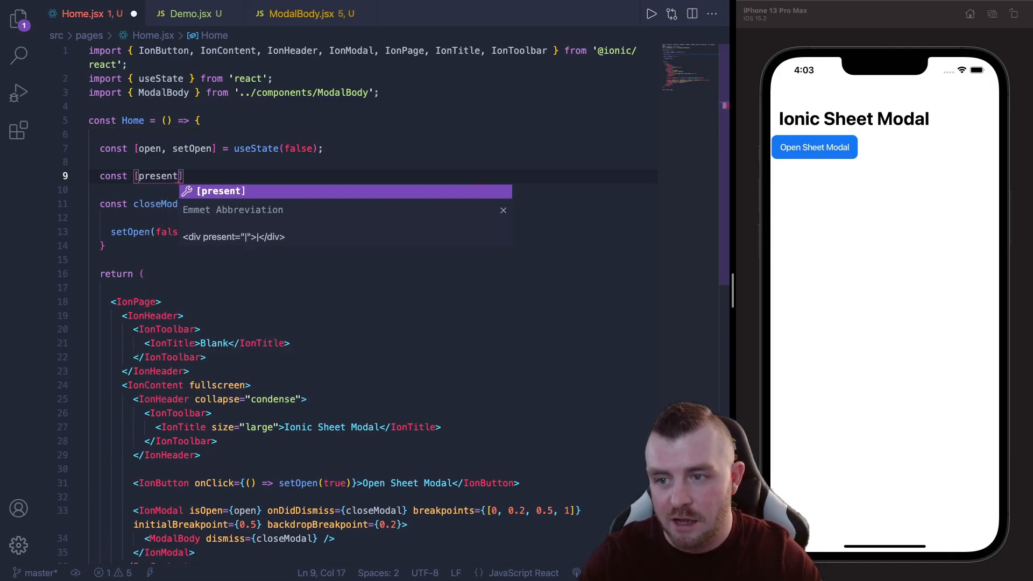
text(, dismiss] = useIonModal)
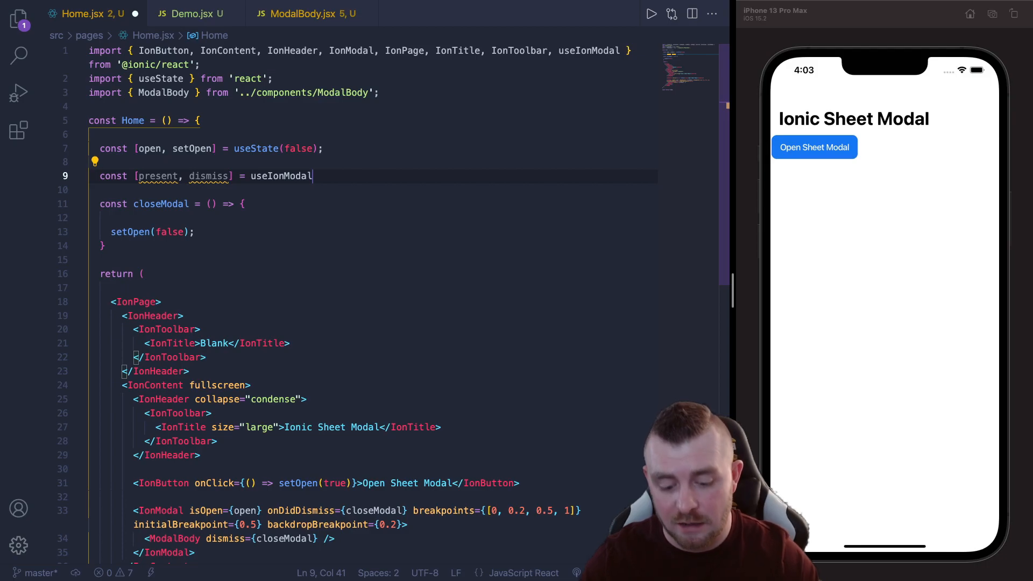
text(())
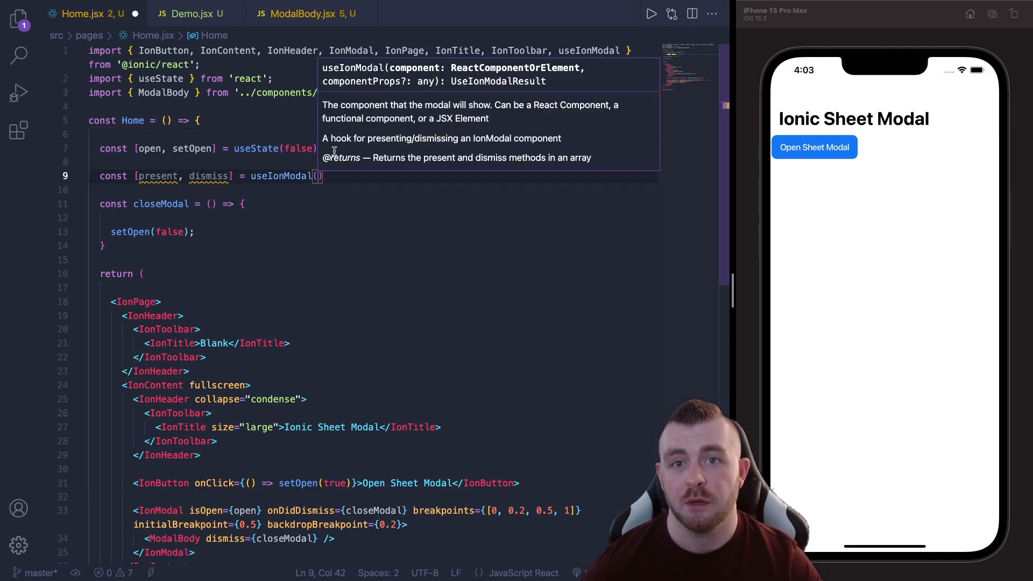
text(ModalBody)
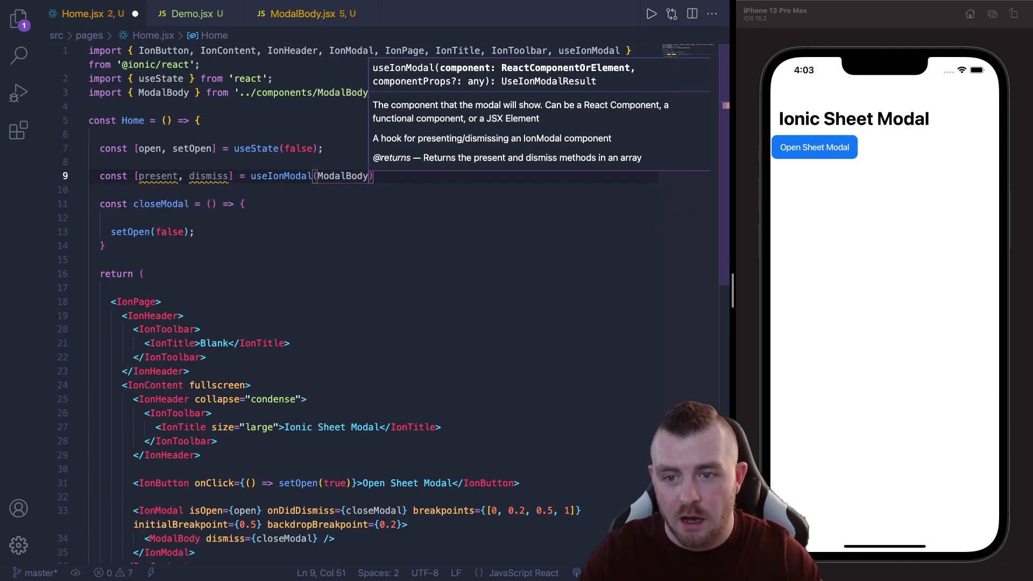
text(, {})
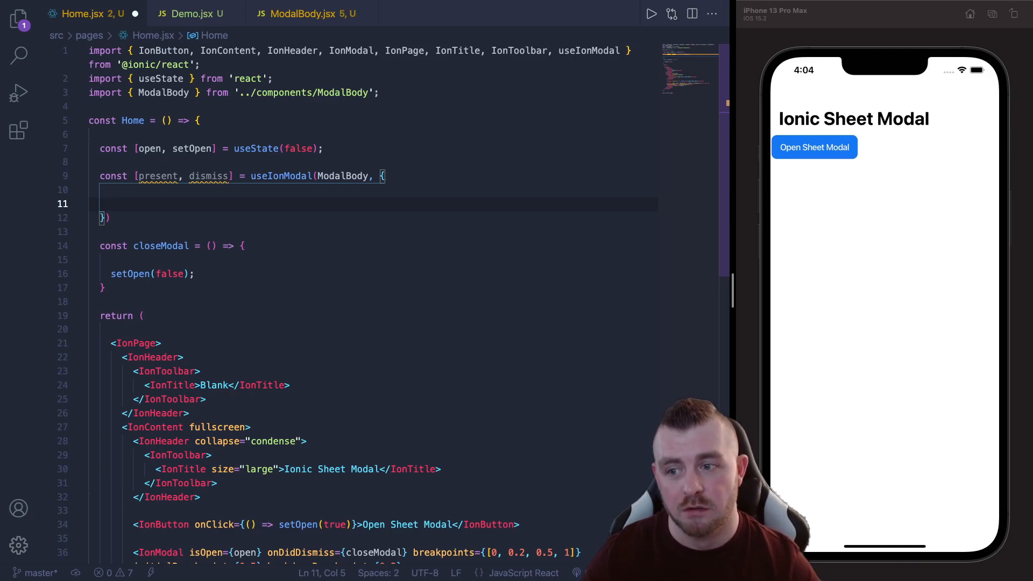
text(dismiss:)
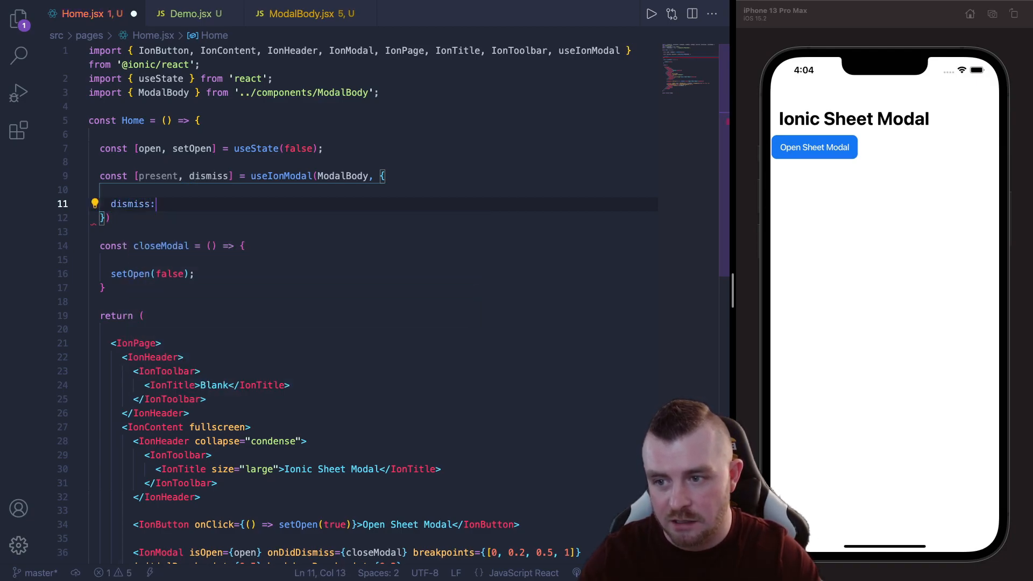
text(() => dismiss()
click(372, 218)
text(;)
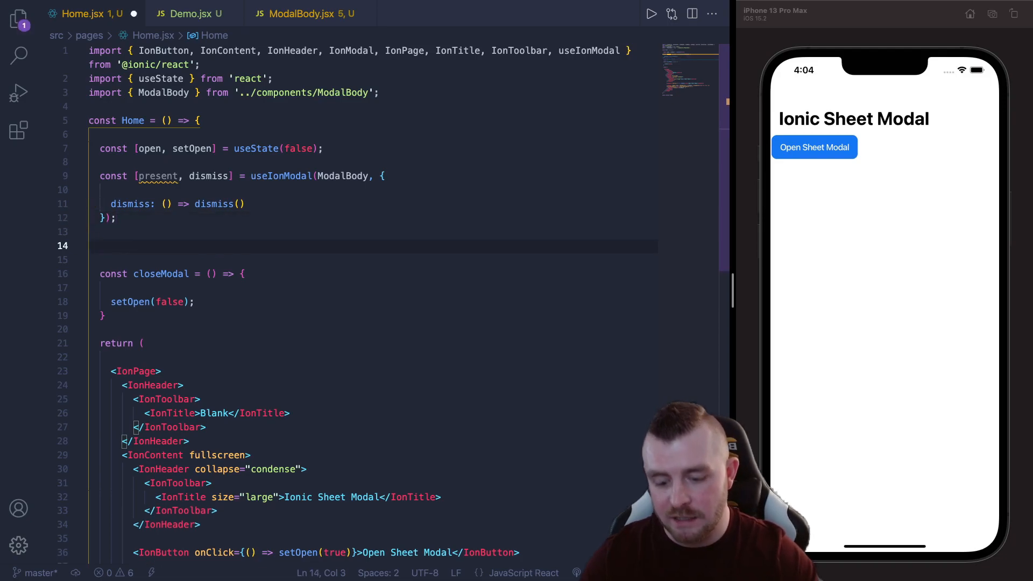
- Start a modalOptions object whose onDidDismiss calls dismiss()
text(const modal)
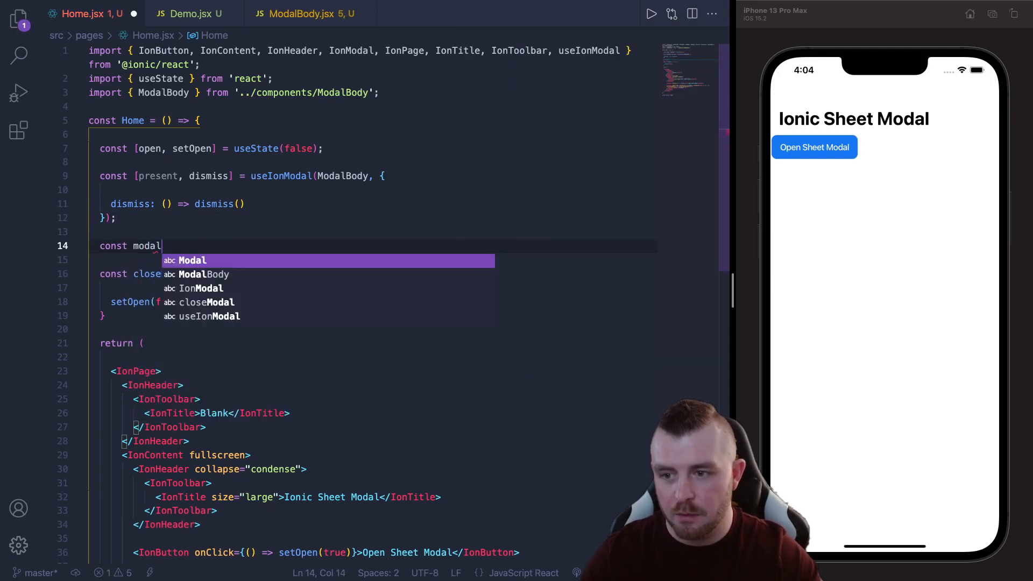
text(Options =)
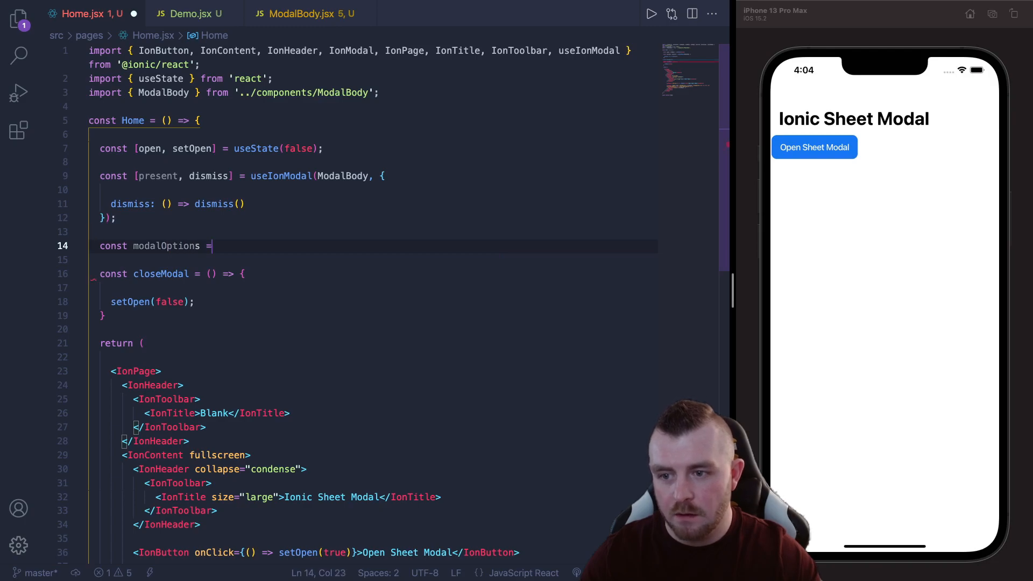
text({)
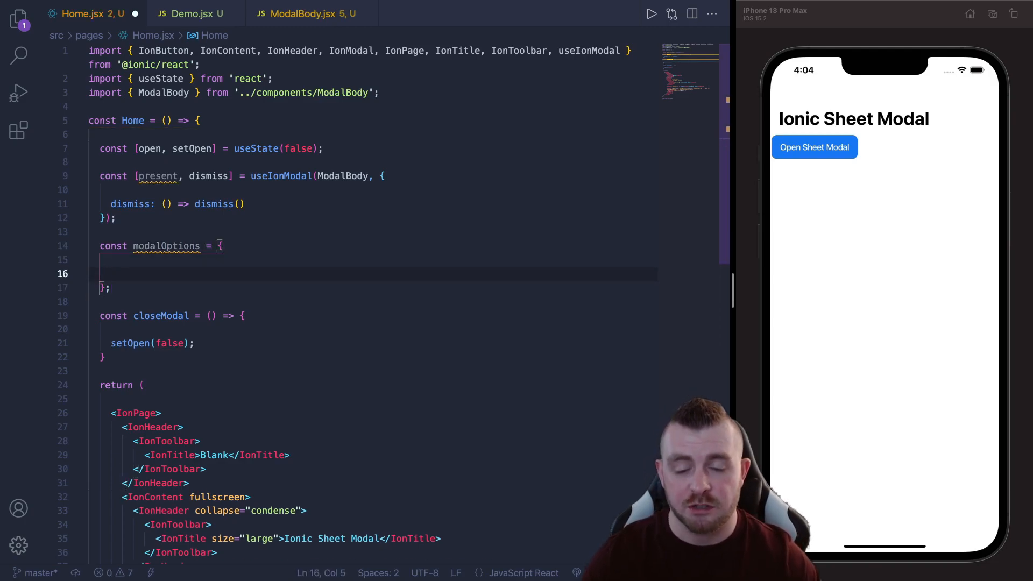
text(onD)
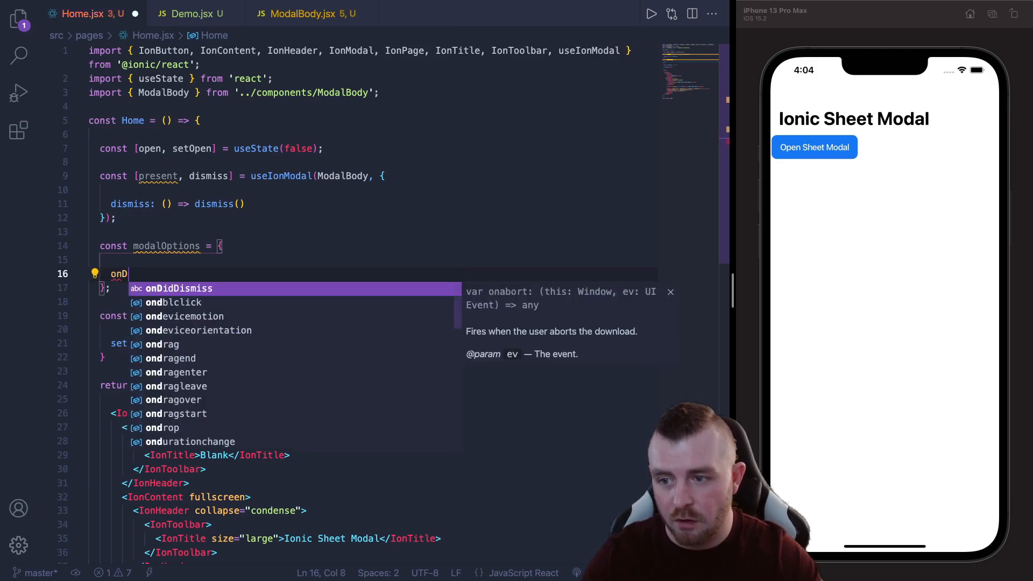
key(Tab)
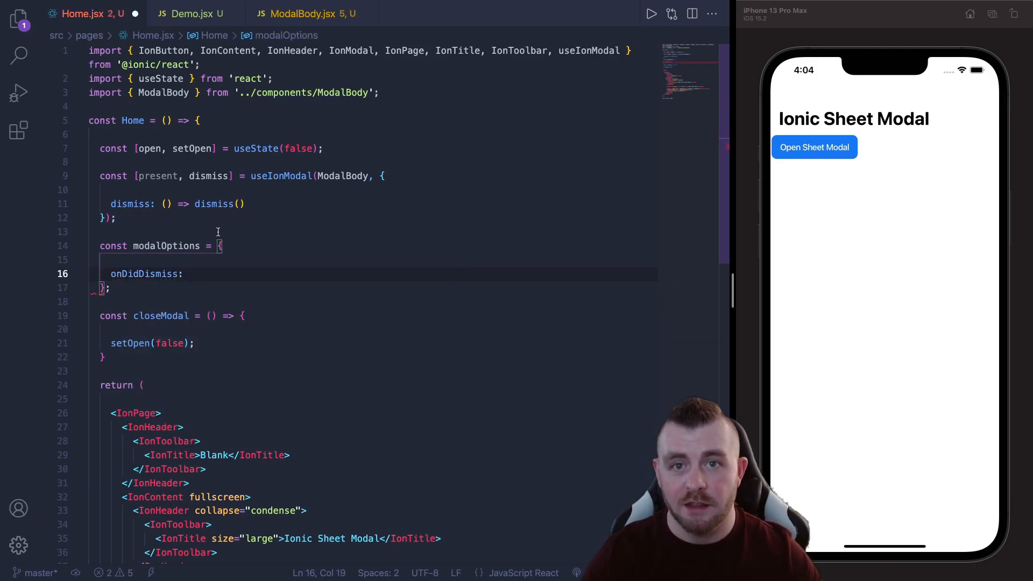
text(() =)
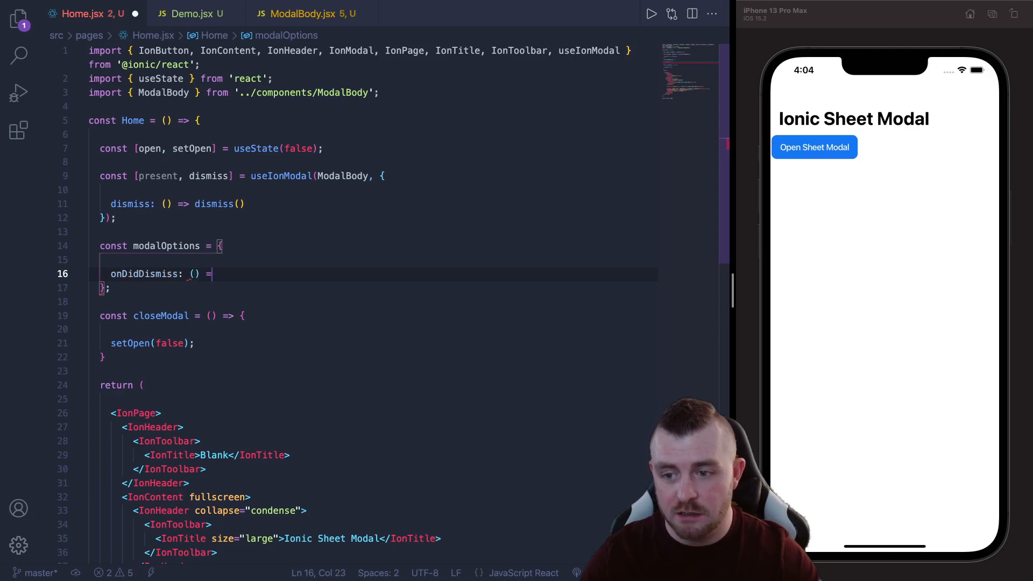
text(dismiss(),)
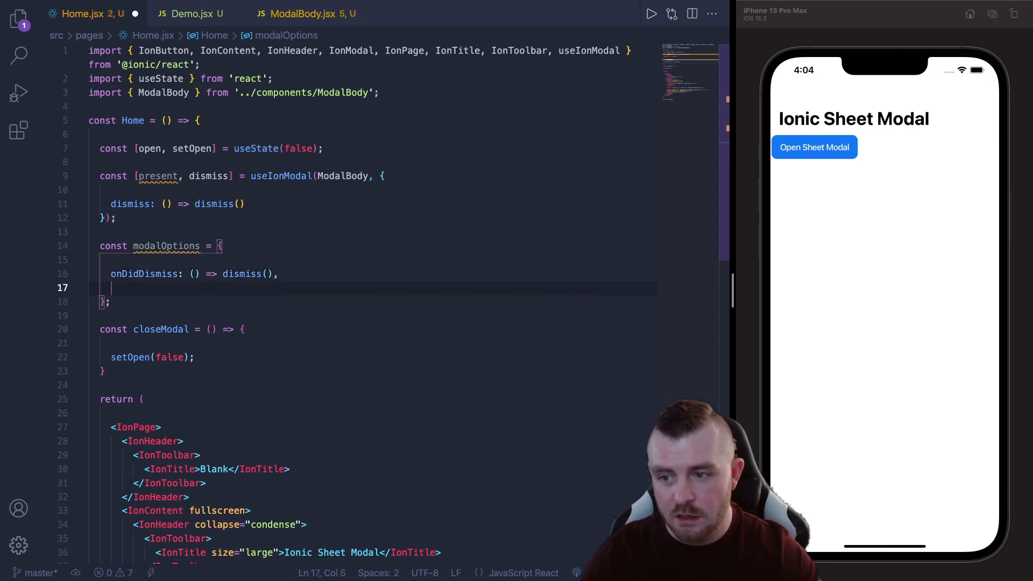
- Add breakpoints [0, 0.2, 0.5, 1], initialBreakpoint 0.5 and backdropBreakpoint 0.2 to modalOptions
text(breakpoints)
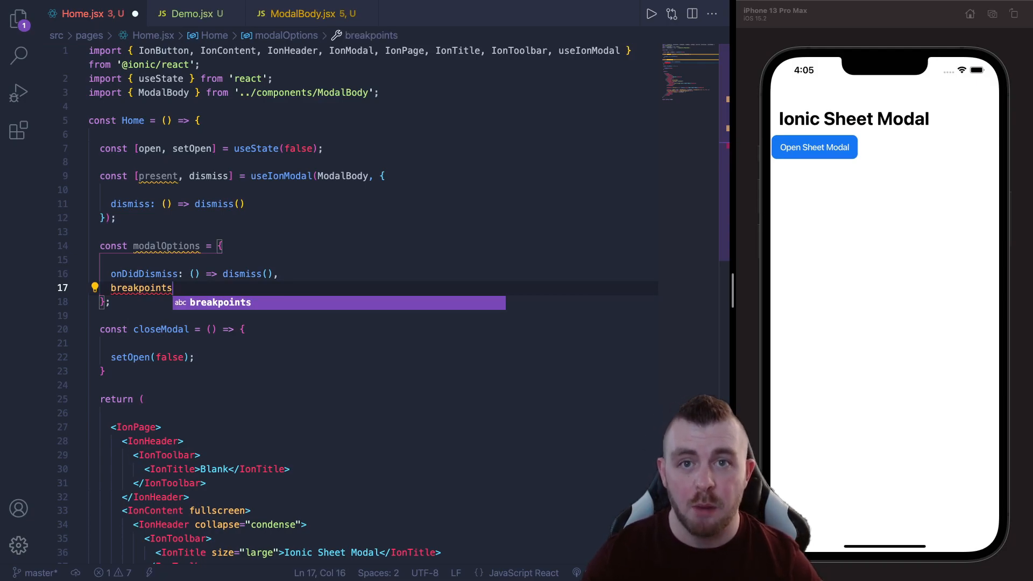
text(:)
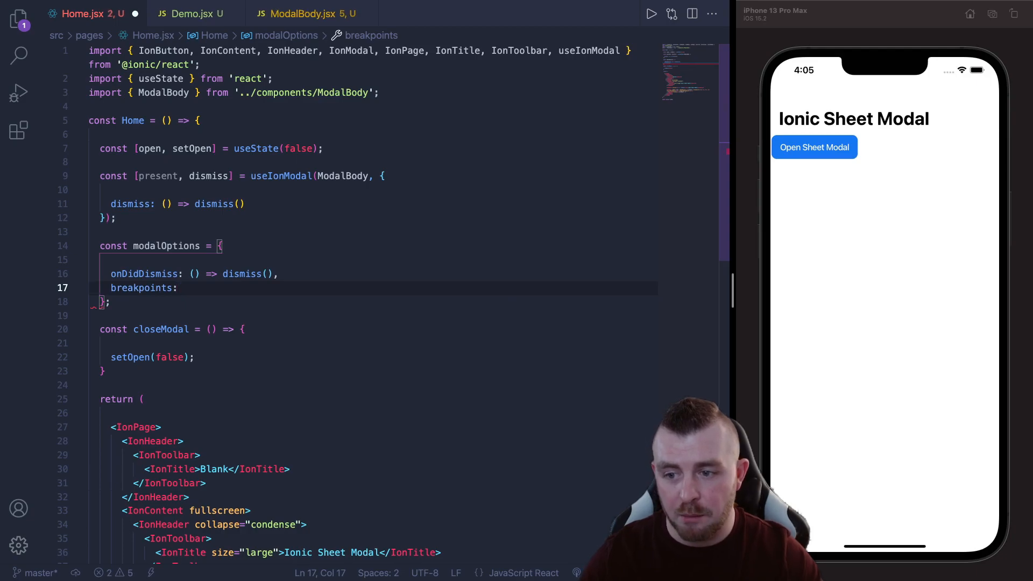
text([0,)
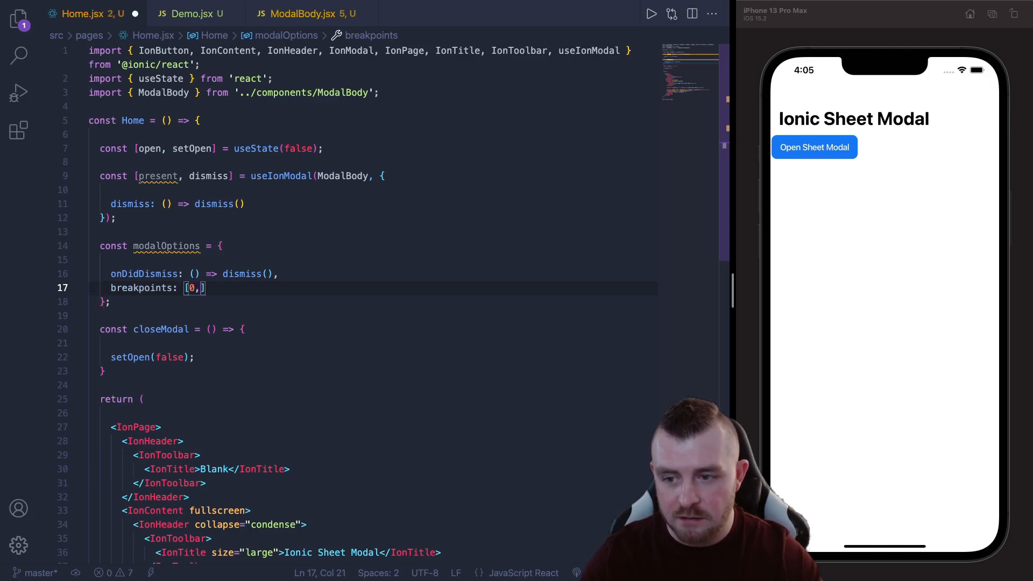
text(0.2, 0.5, 1)
text(initialBreakpoint:)
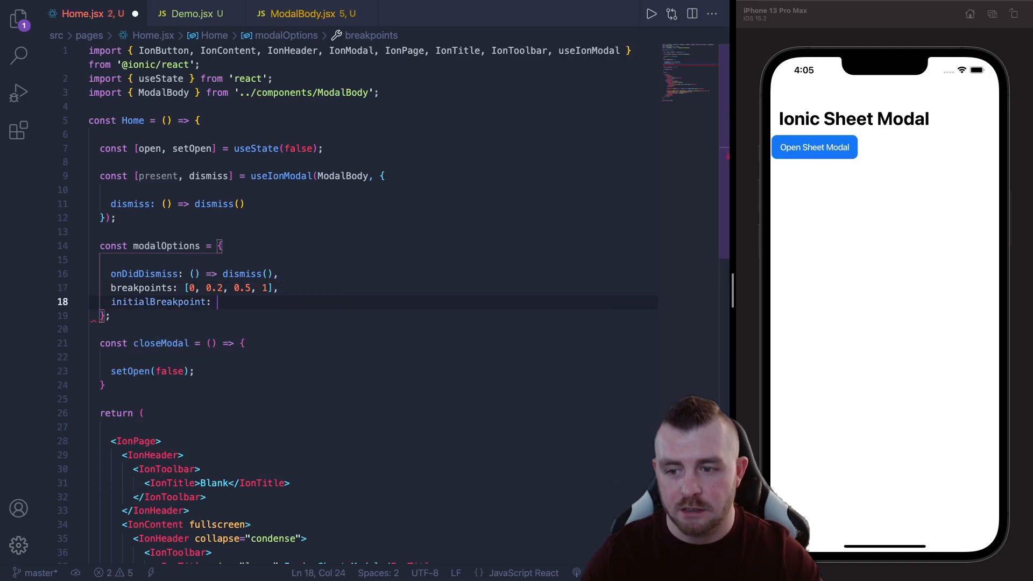
text(0.5)
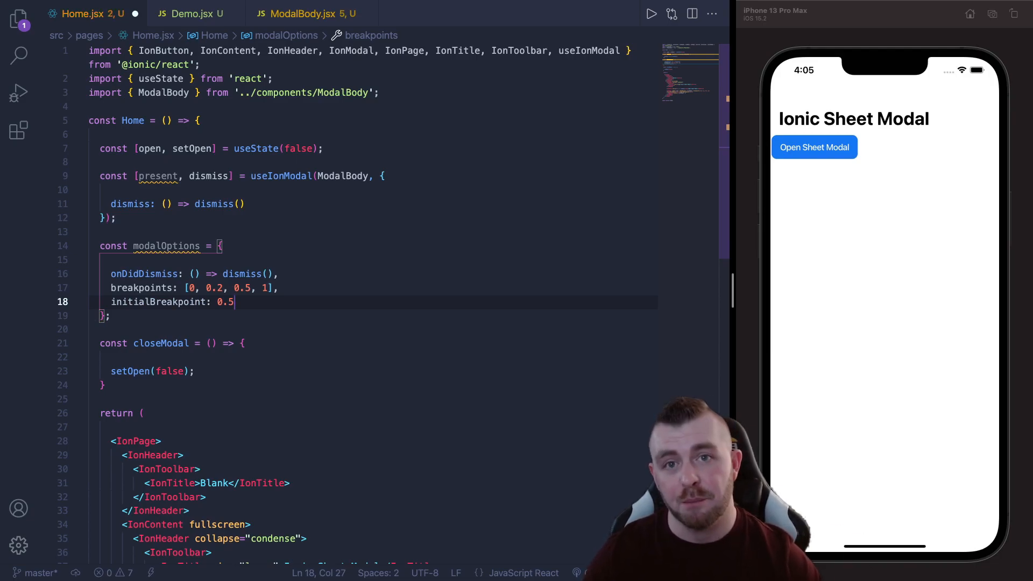
text(,)
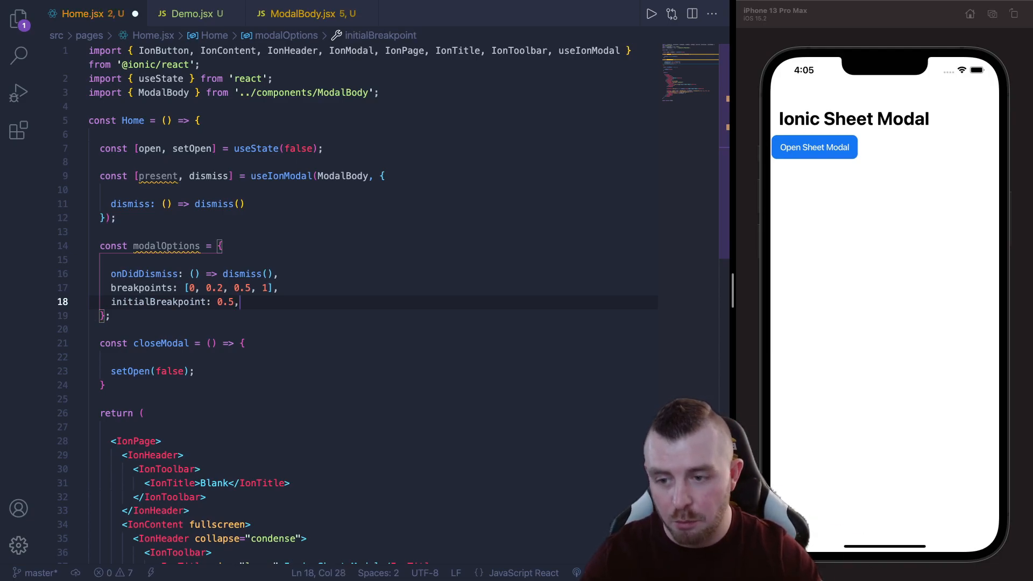
text(backdropBreakpoint)
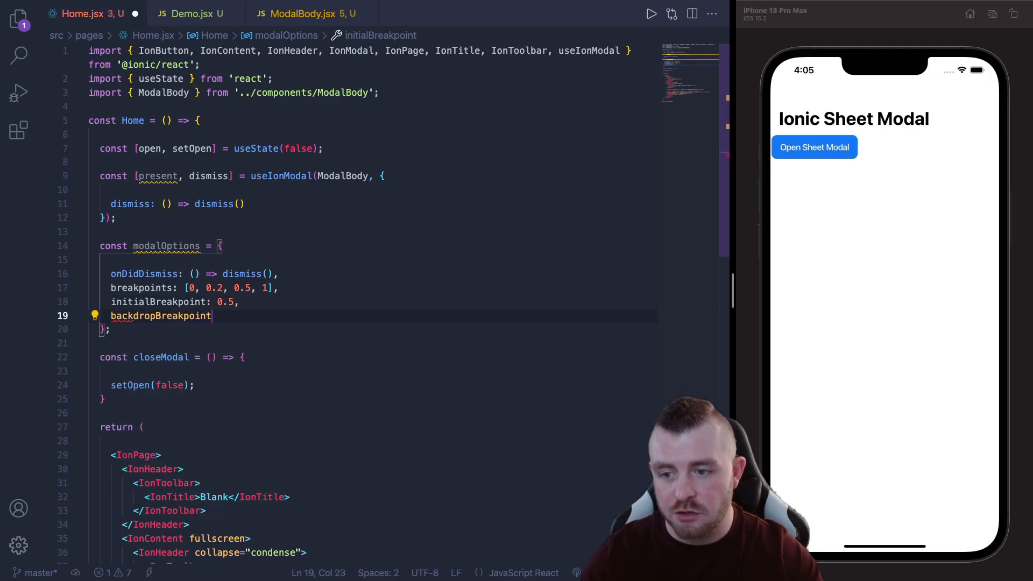
text(: 0.2)
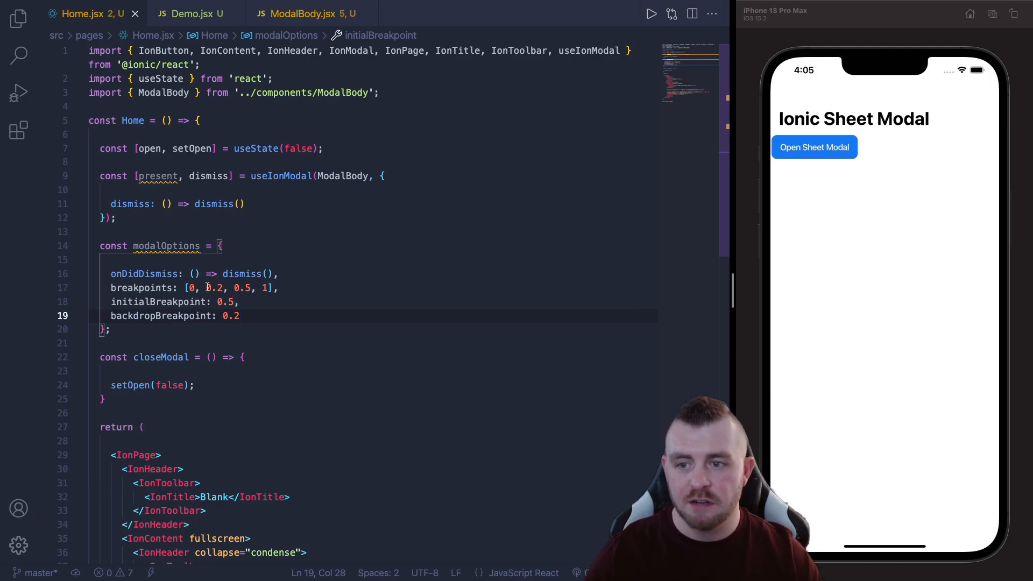
scroll(down, 3)
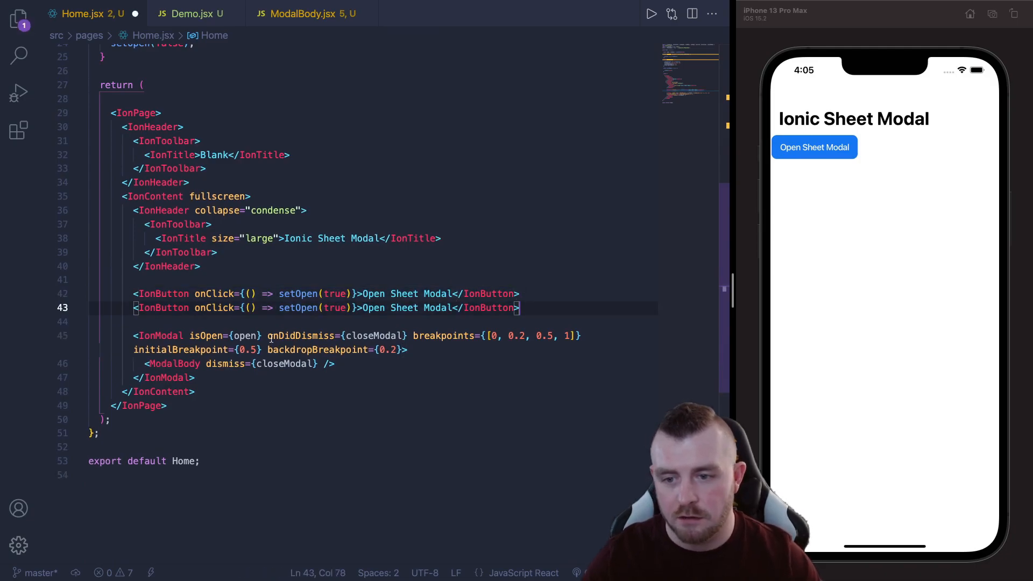
- Change the duplicated button's onClick to () => present(modalOptions) and point out modalOptions
drag(251, 307, 350, 308)
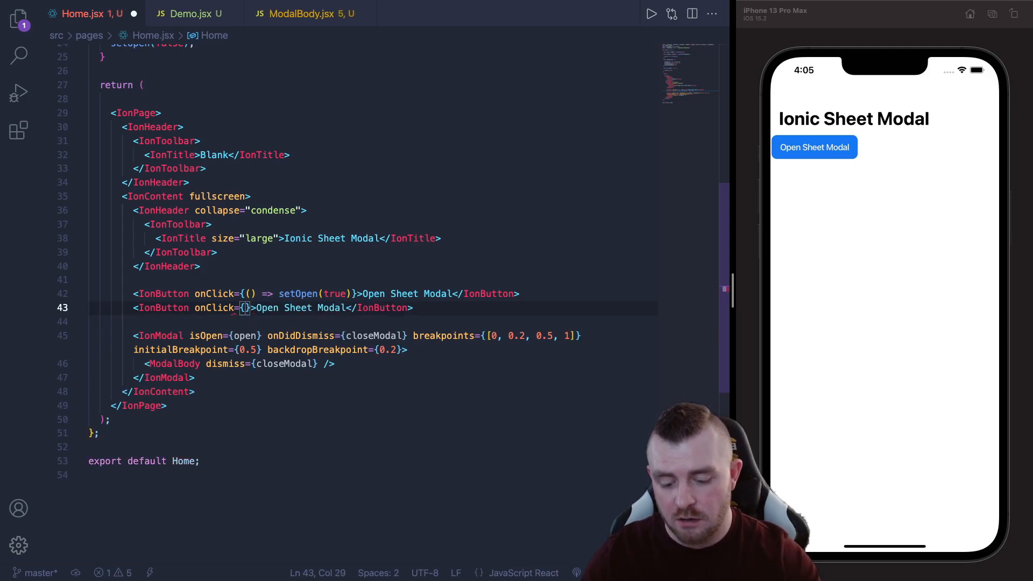
text(() =>)
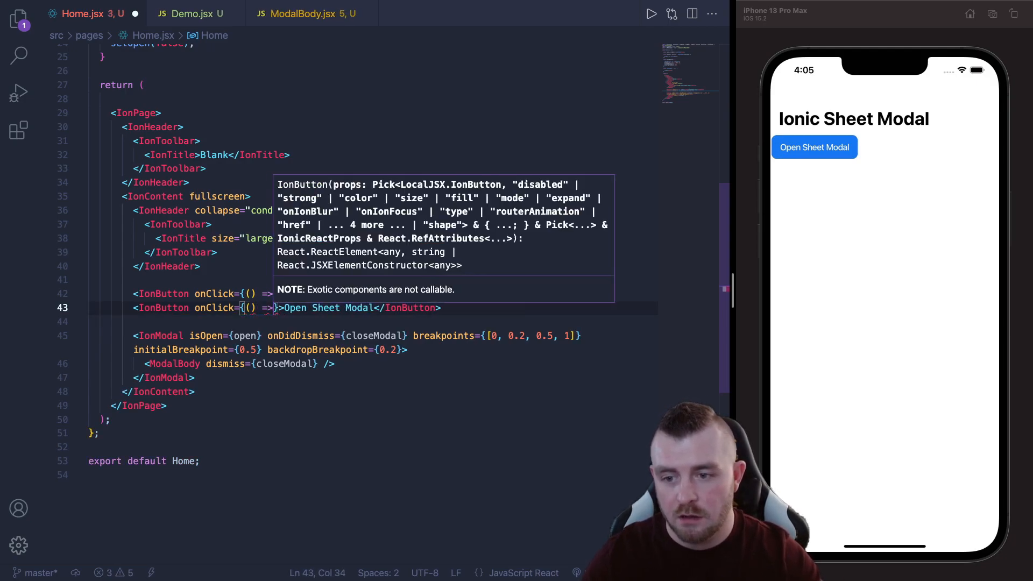
text(present(mo)
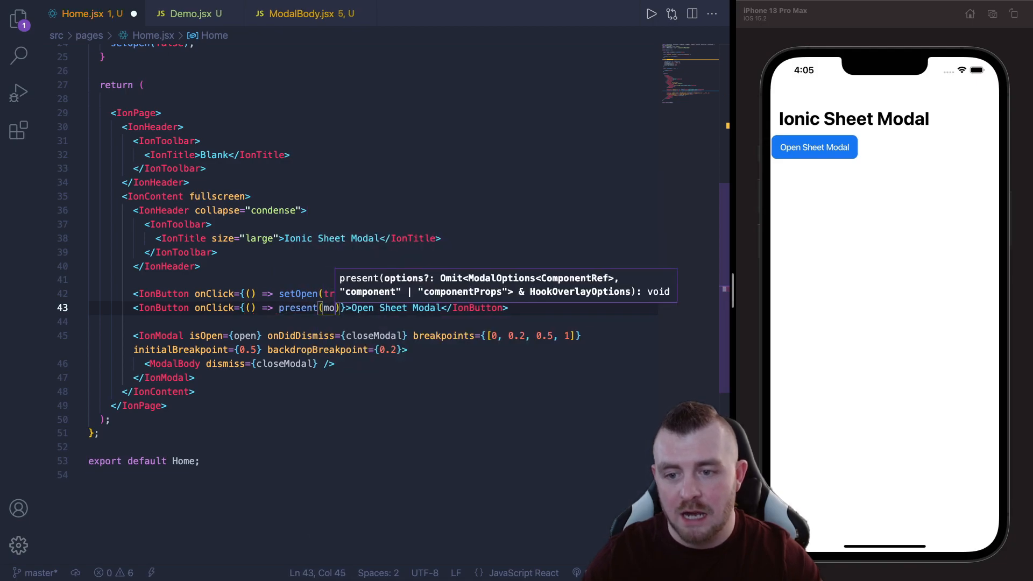
text(modalOptions)
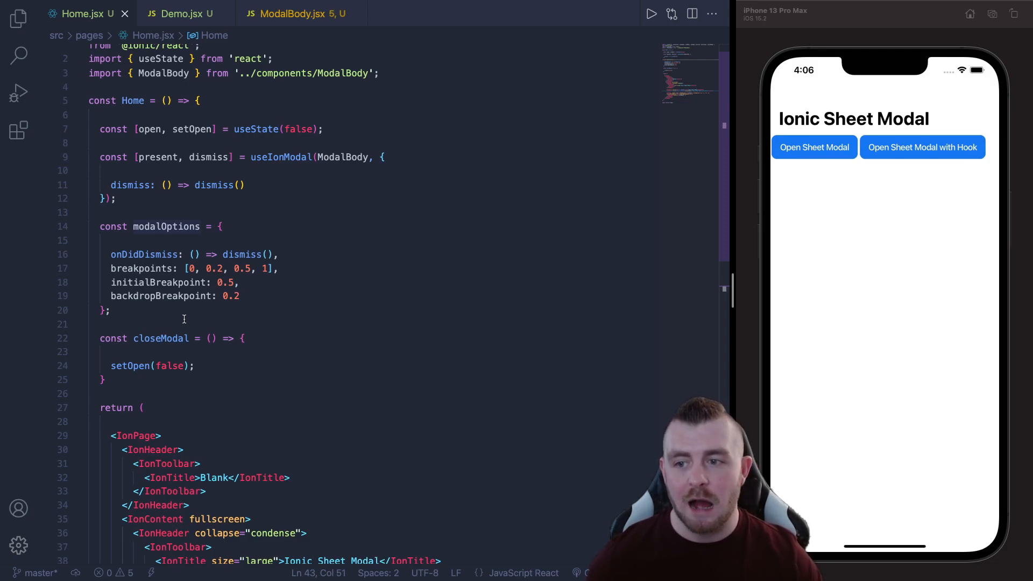
drag(100, 226, 111, 282)
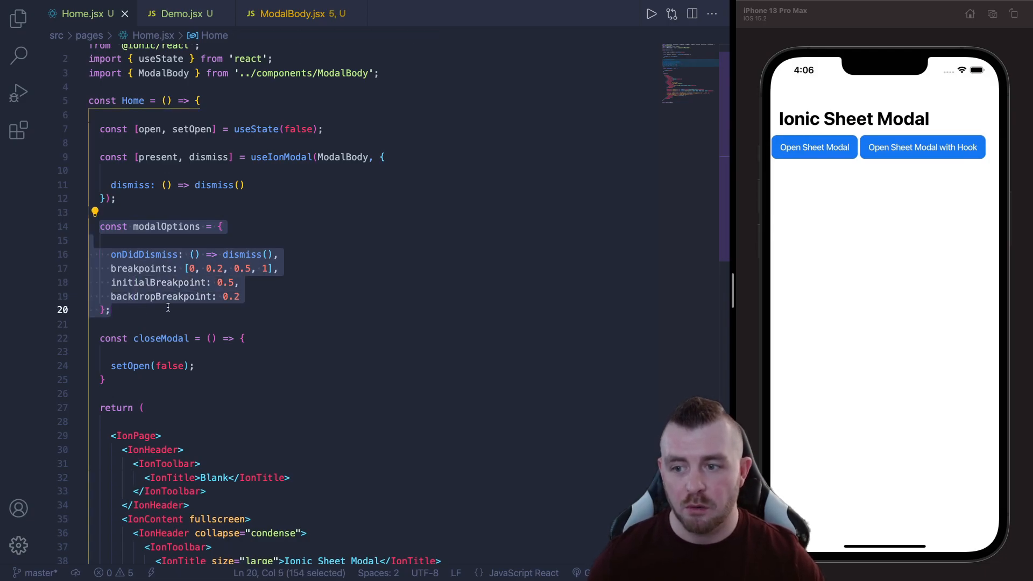
scroll(down, 3)
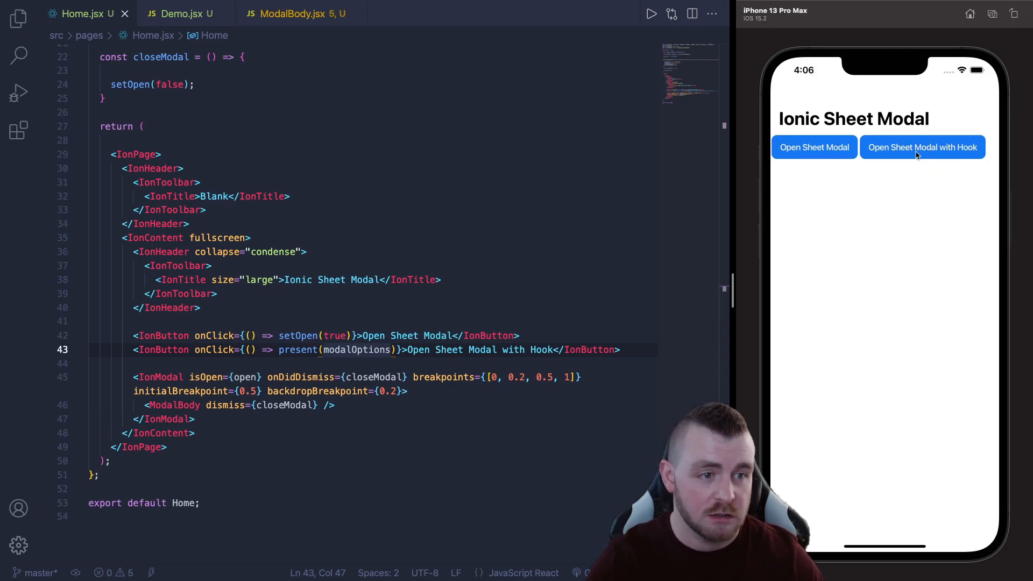
click(921, 147)
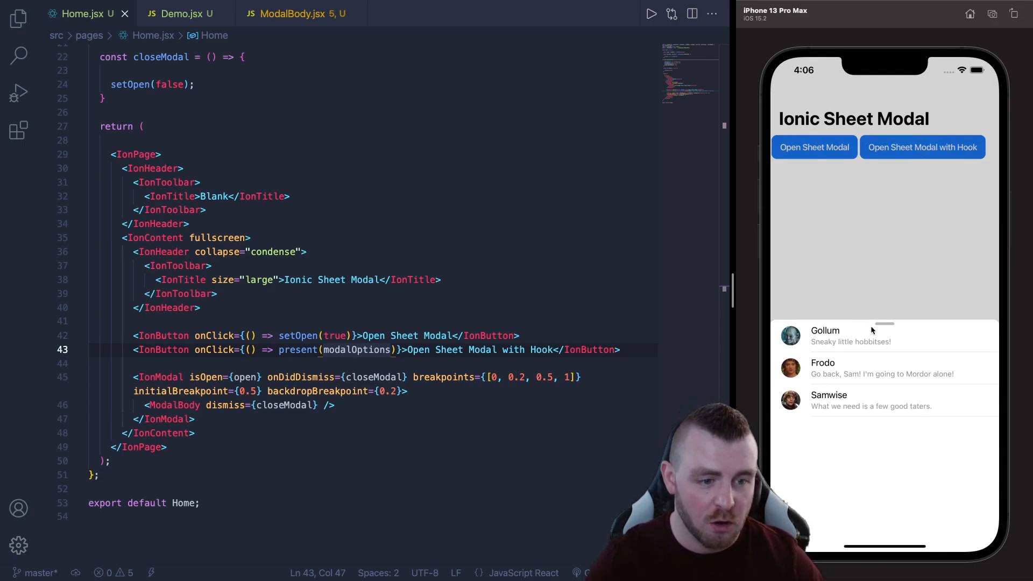
drag(886, 324, 885, 126)
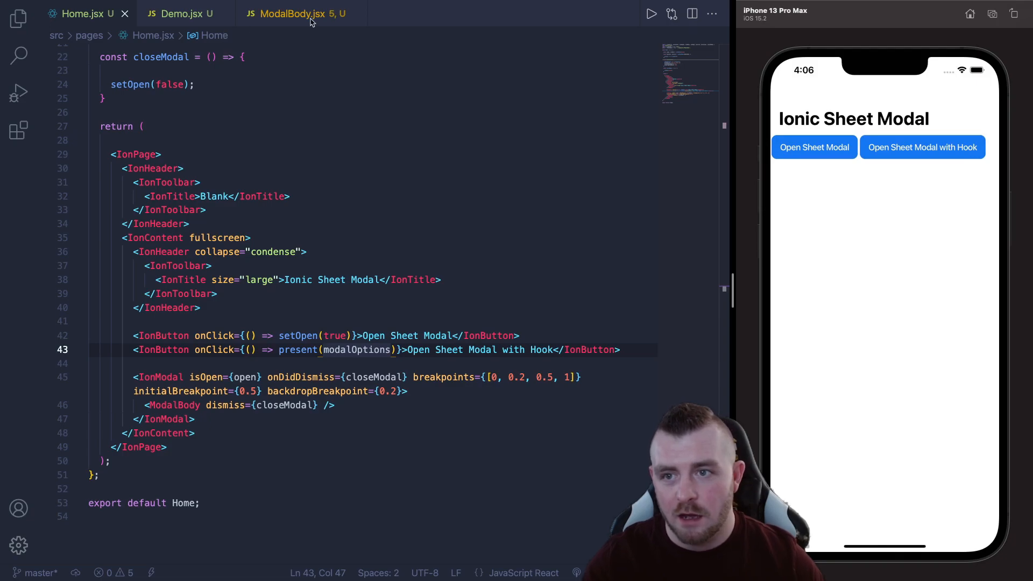
- Check ModalBody.jsx, confirm the hook-opened sheet shows the Sheet Modal header with Close, return to Home.jsx
click(290, 13)
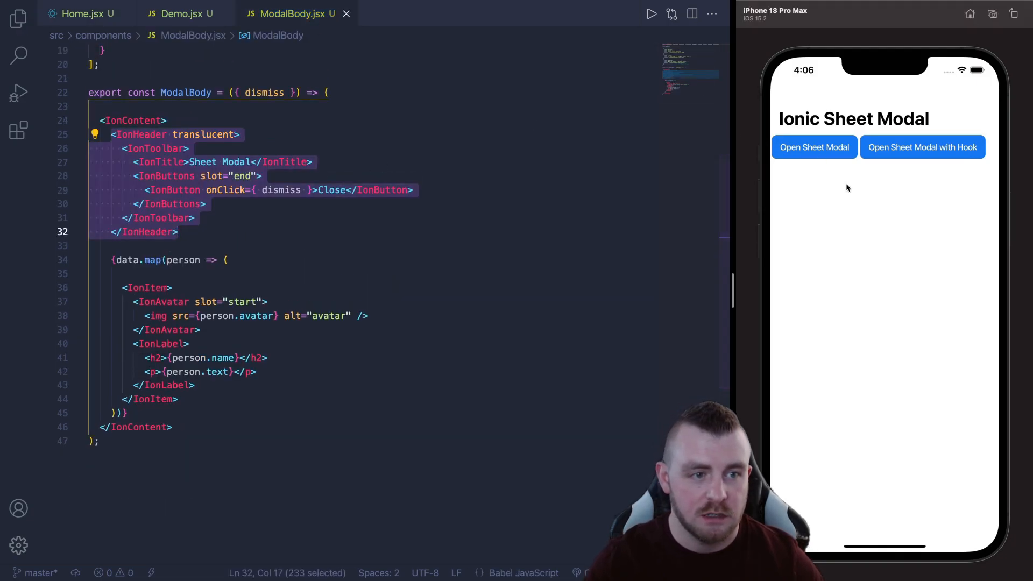
click(813, 147)
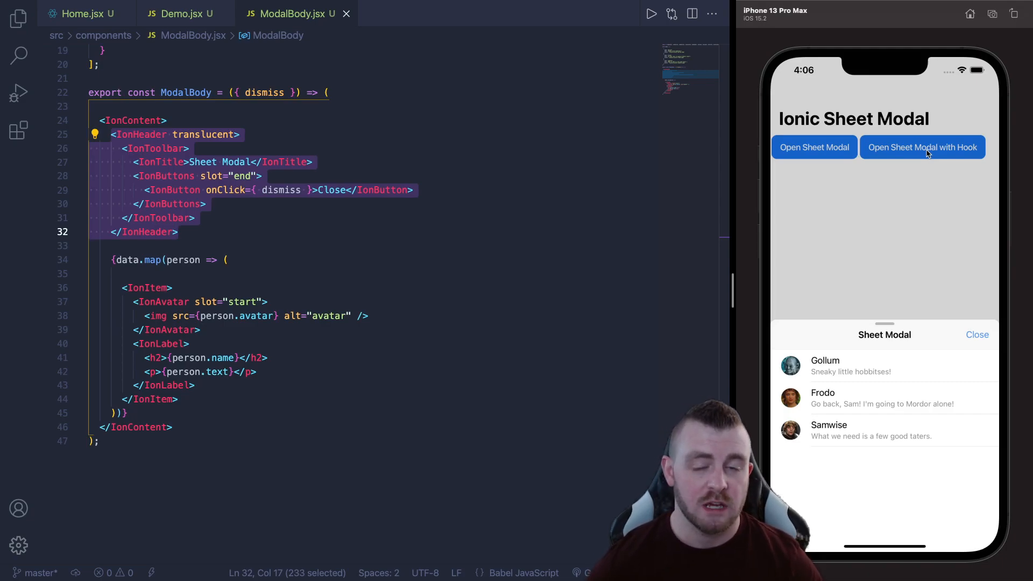
click(83, 13)
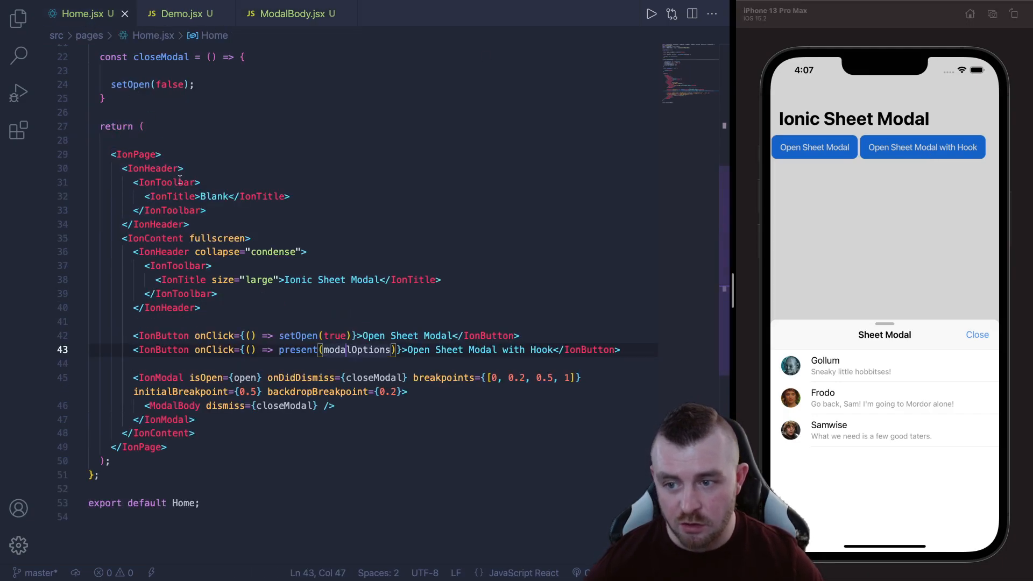